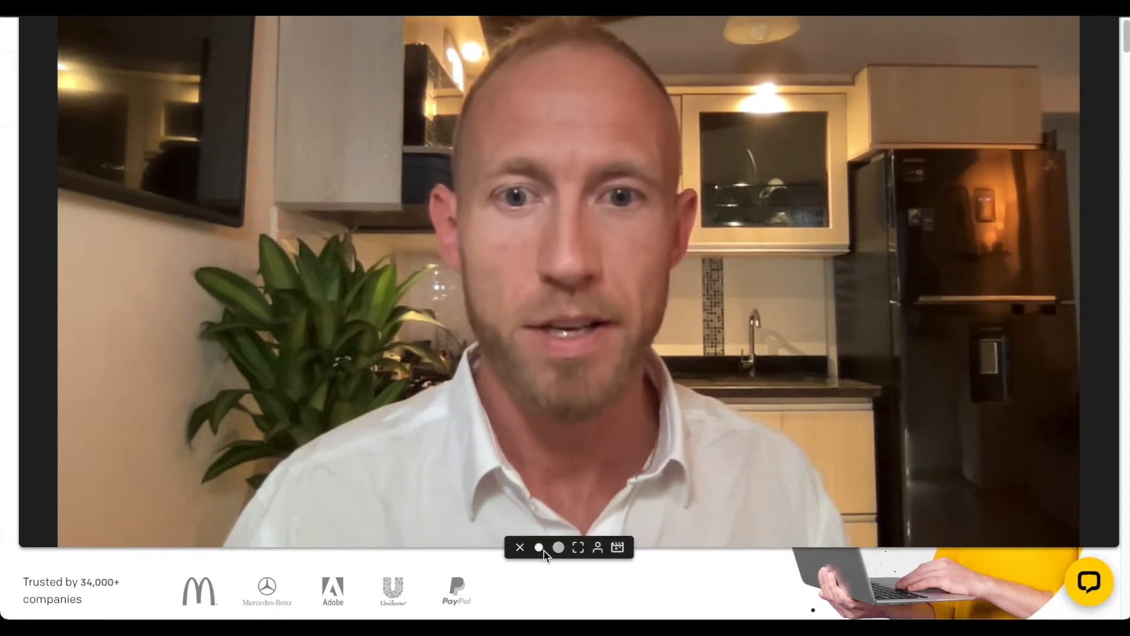
# Switch to the numbered-blocks demo page and emulate an iPad (768 × 1024) in DevTools.
pyautogui.click(559, 547)
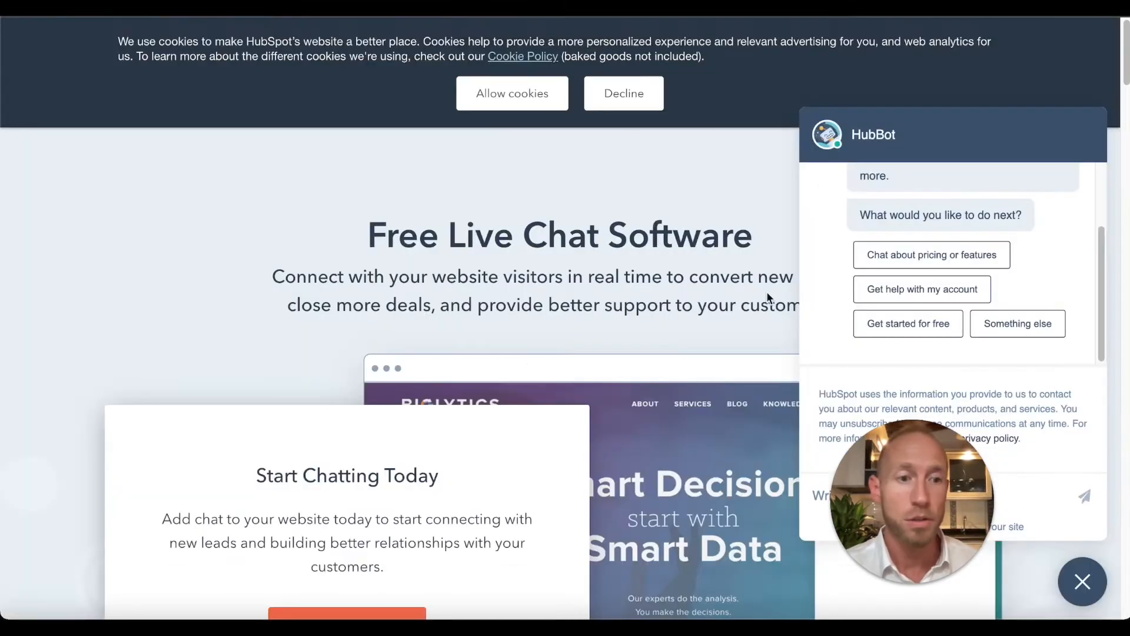
pyautogui.click(1082, 581)
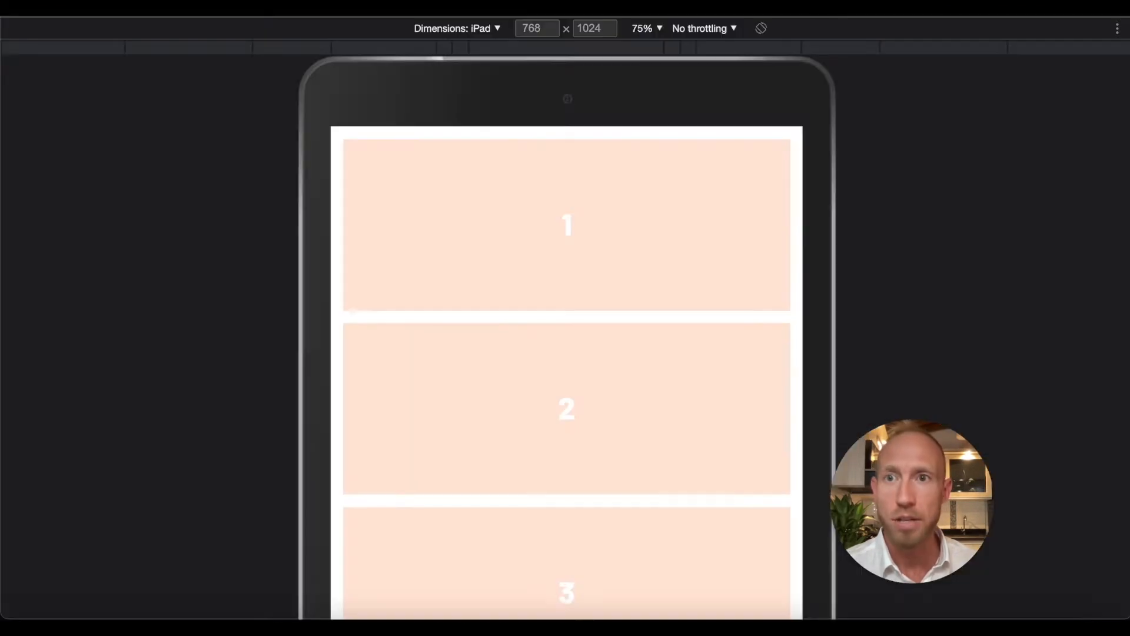
pyautogui.scroll(-3)
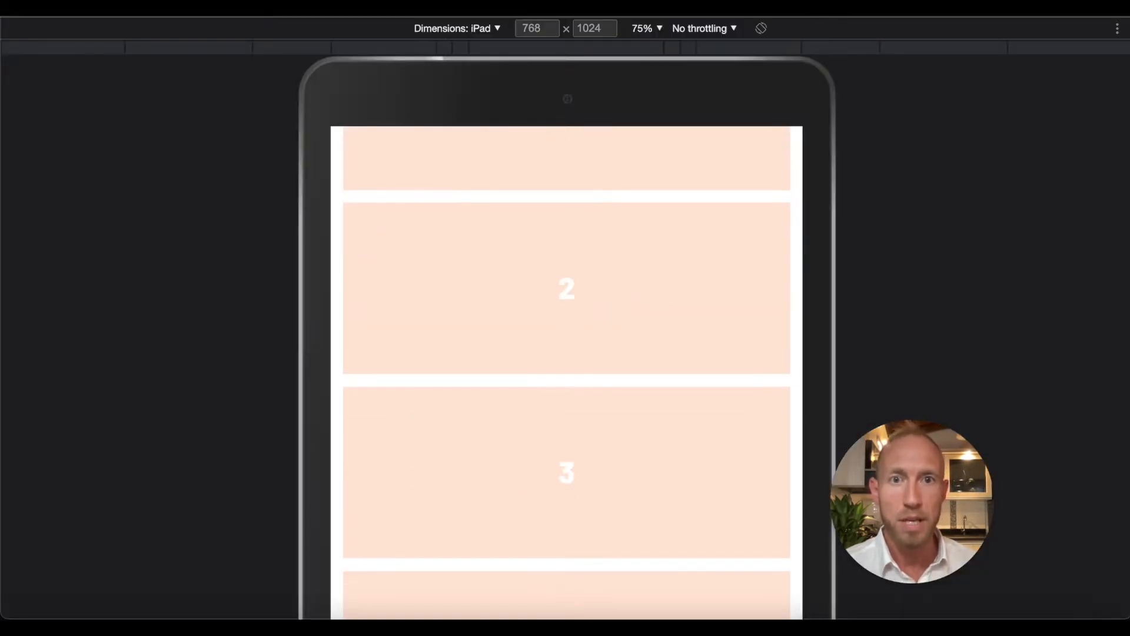
pyautogui.click(455, 29)
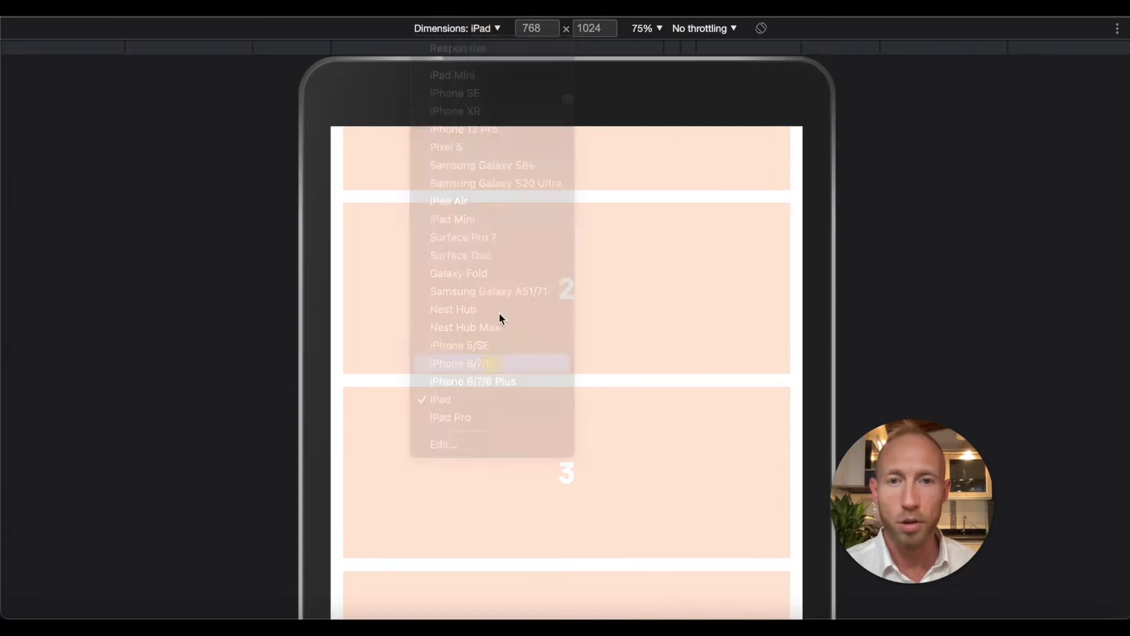
pyautogui.click(461, 363)
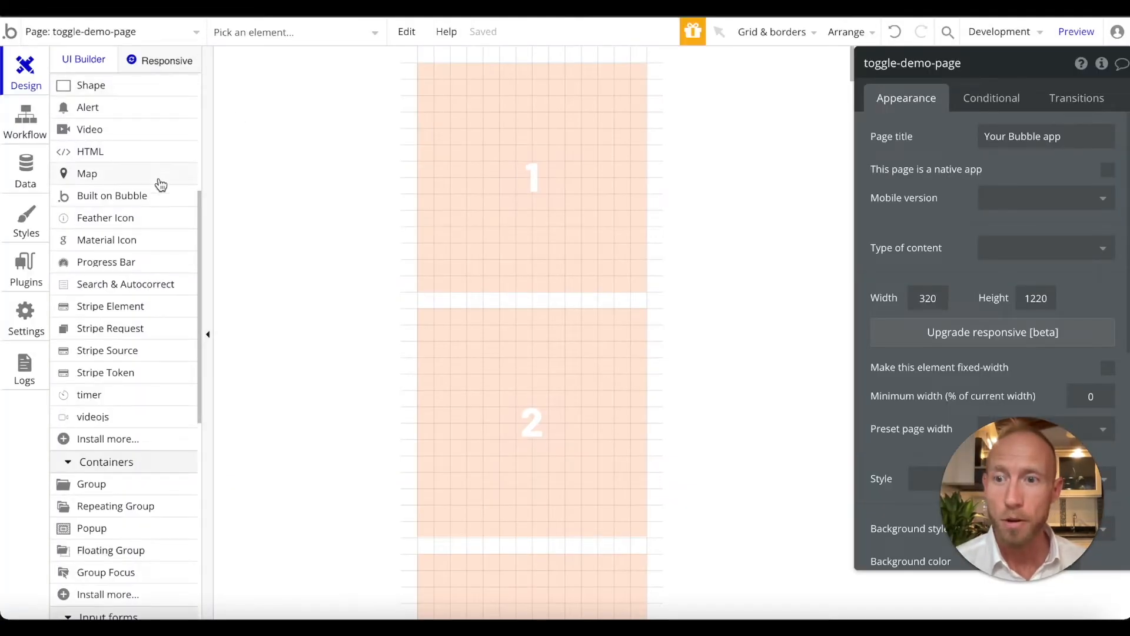
# Place an 80×80 Floating Group from Containers at block 4's bottom-right.
pyautogui.scroll(-3)
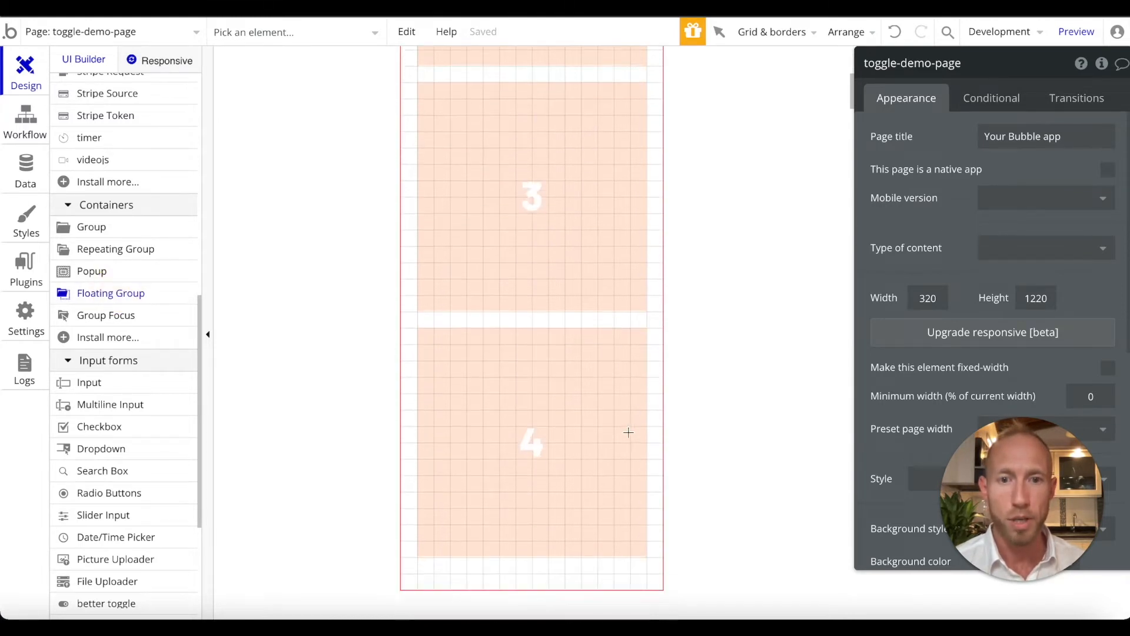
pyautogui.scroll(-3)
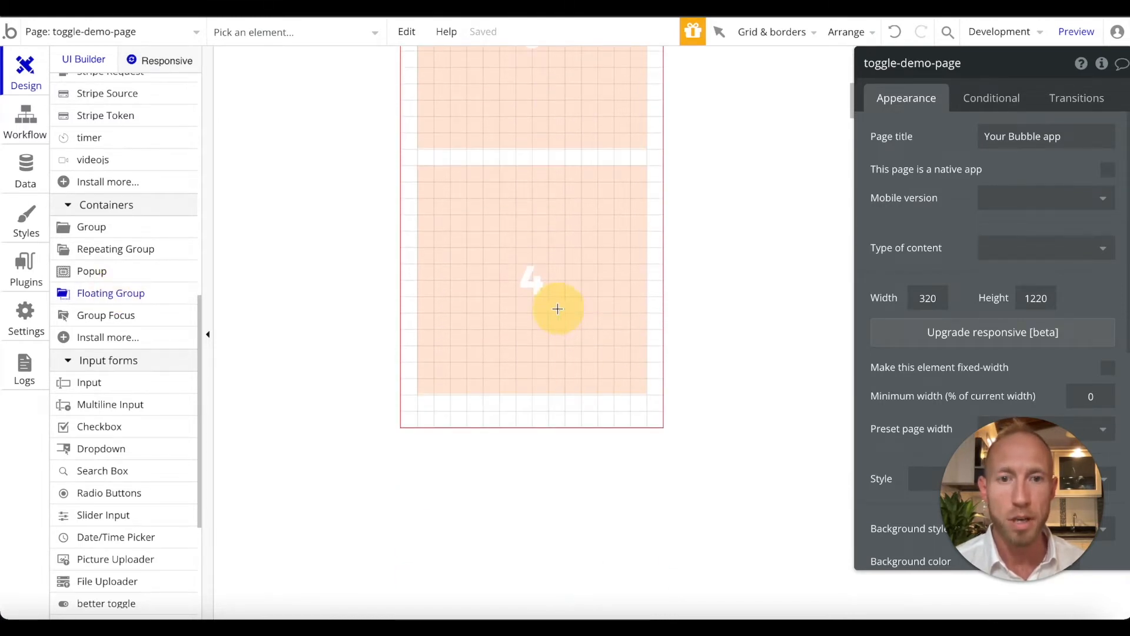
pyautogui.click(558, 309)
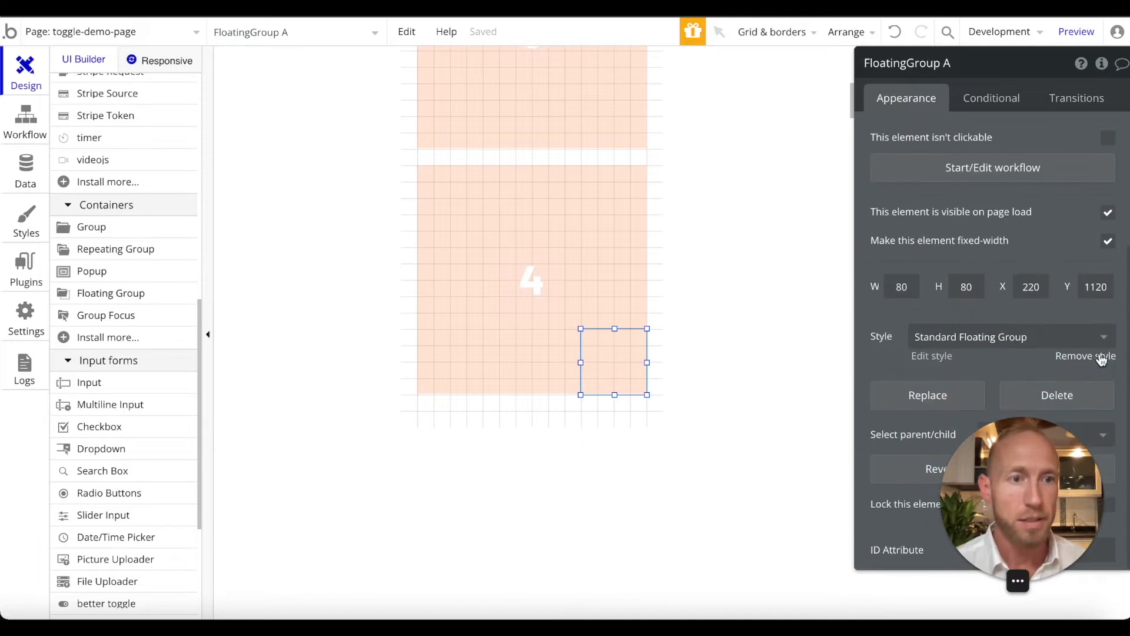
# Remove FloatingGroup A's style and float it relative to Bottom and Right.
pyautogui.click(1085, 356)
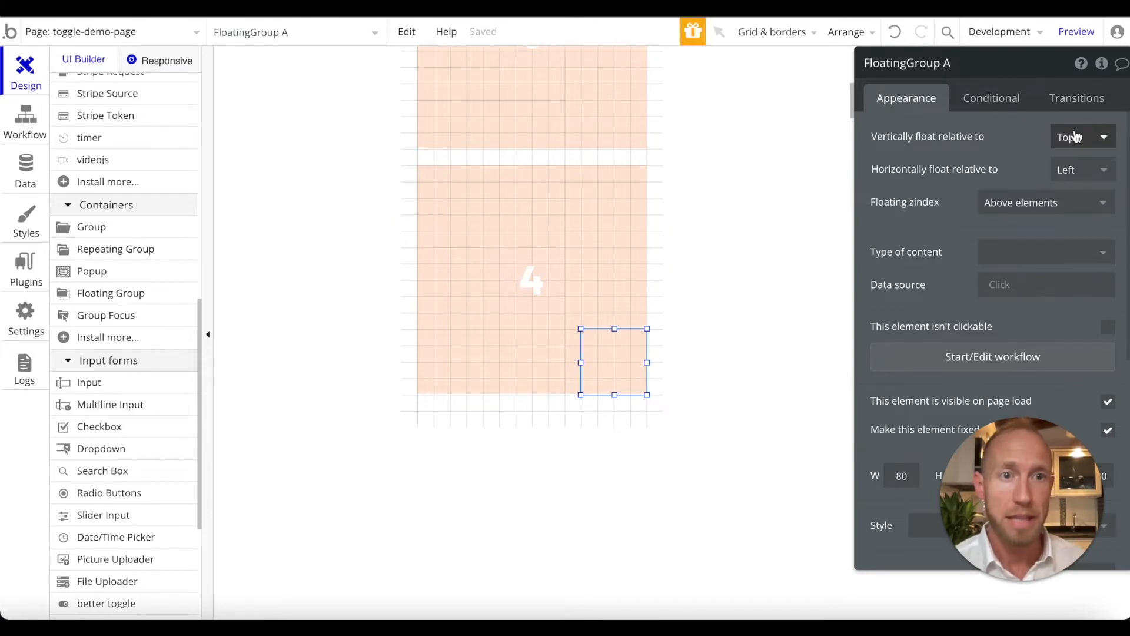
pyautogui.moveTo(997, 136)
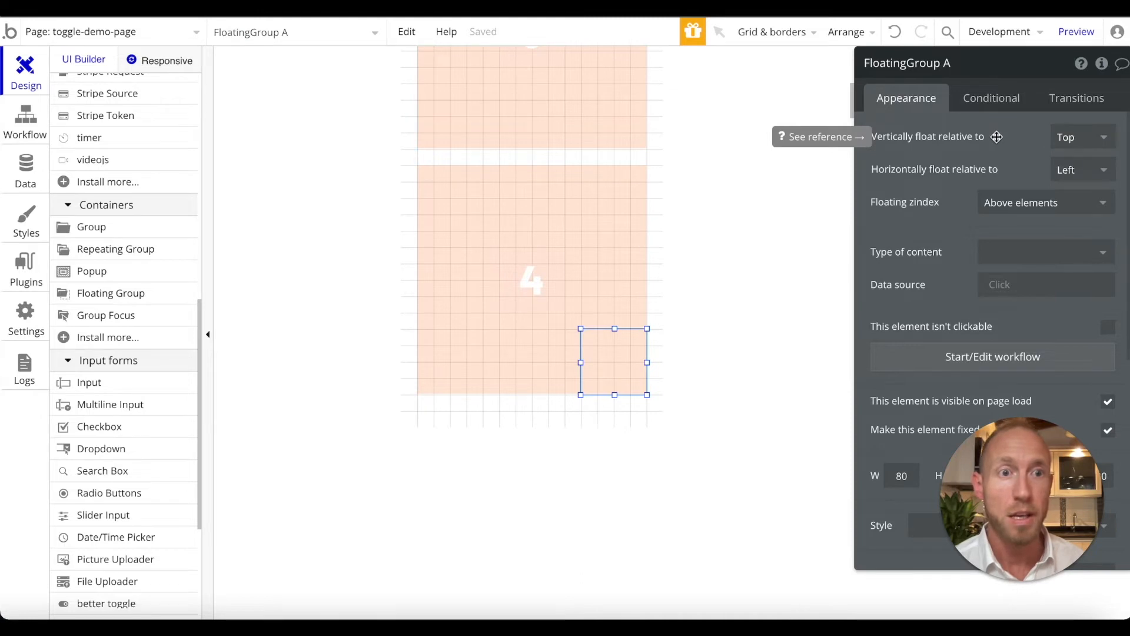
pyautogui.moveTo(1082, 138)
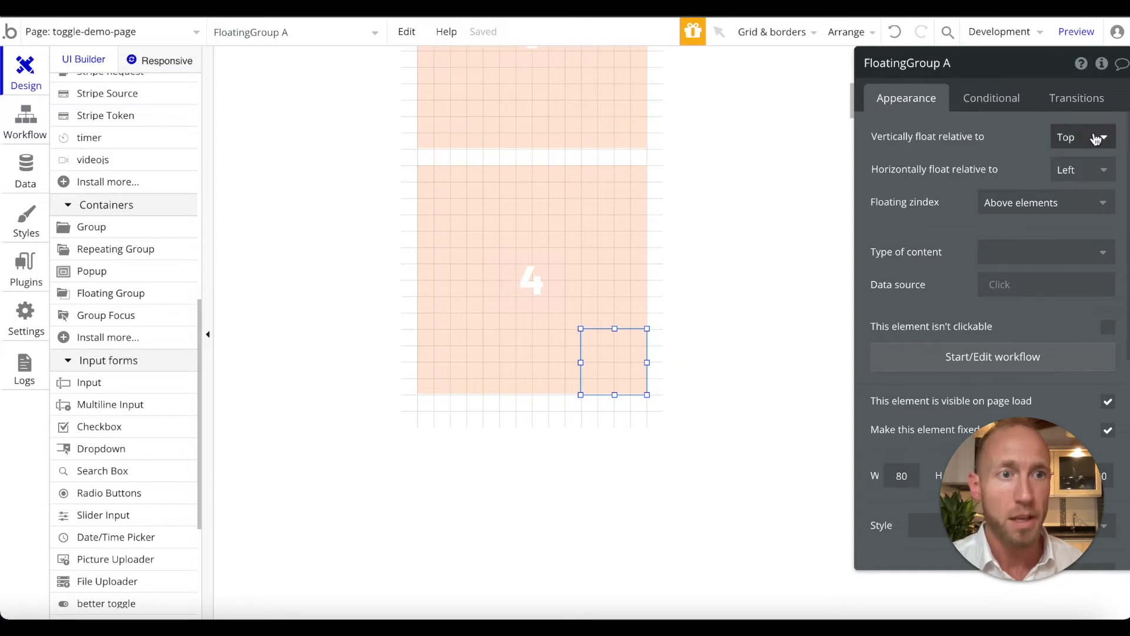
pyautogui.click(1079, 137)
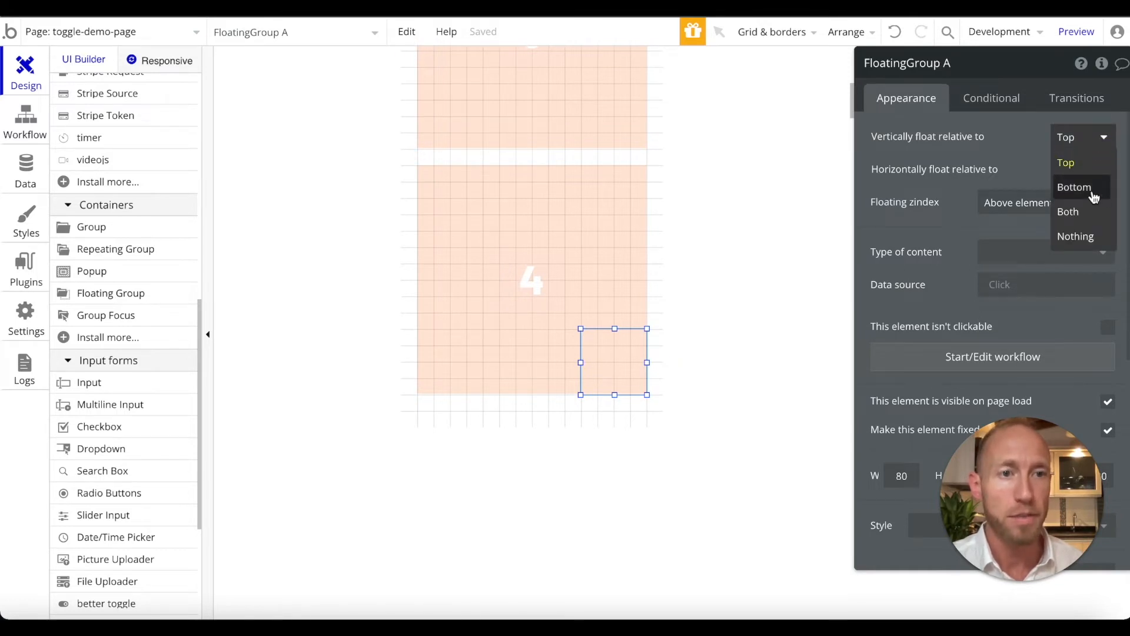
pyautogui.click(1074, 186)
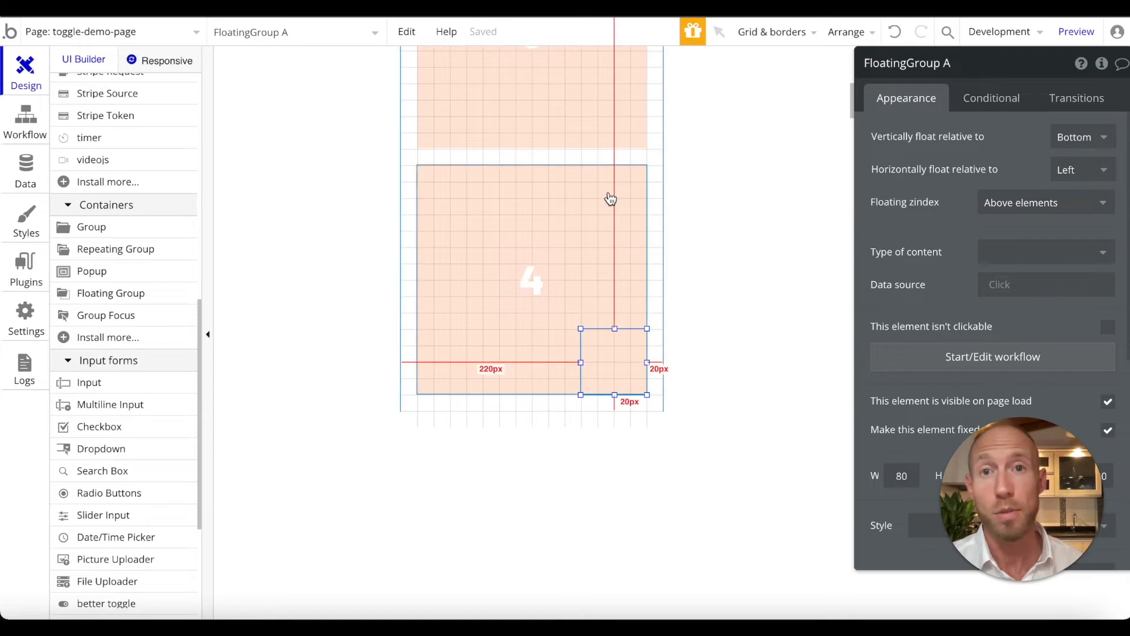
pyautogui.moveTo(555, 195)
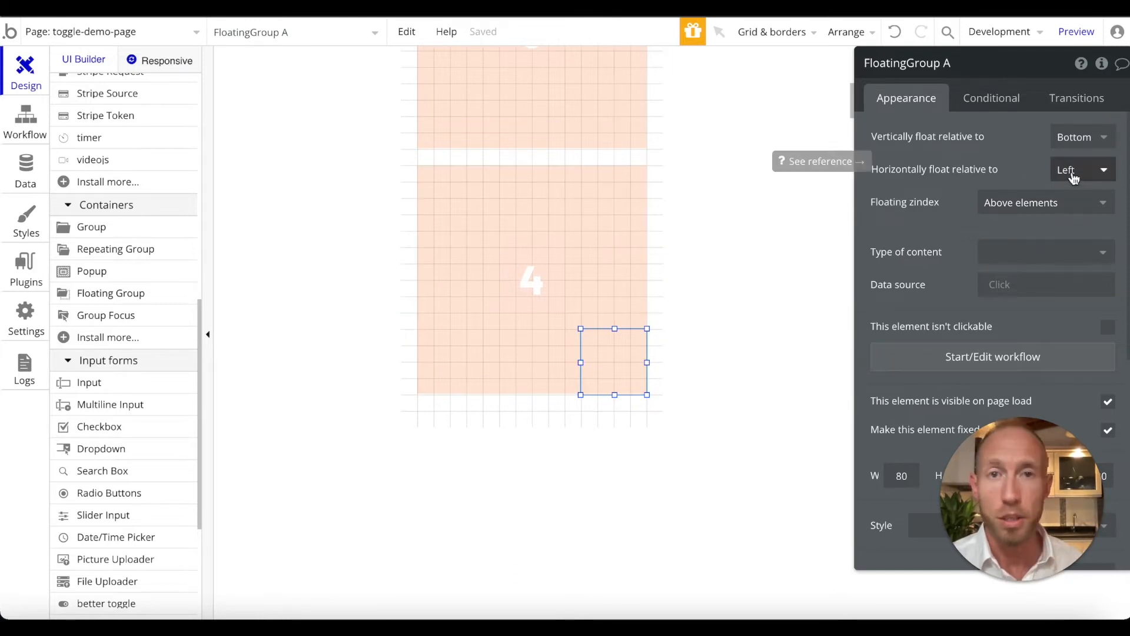
pyautogui.click(1078, 169)
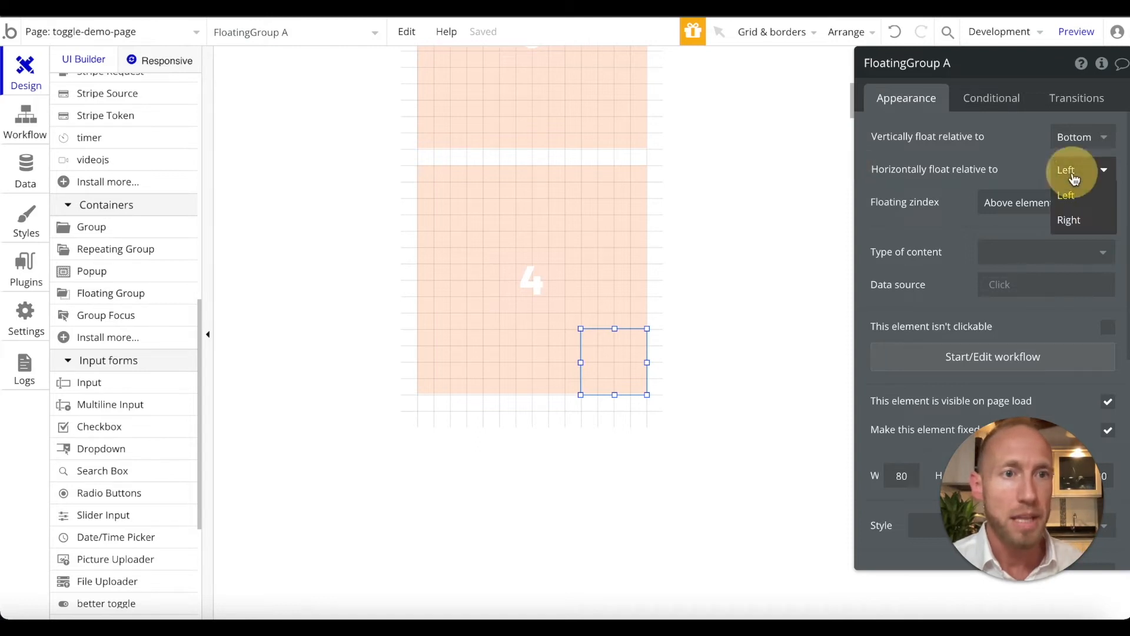
pyautogui.click(1070, 219)
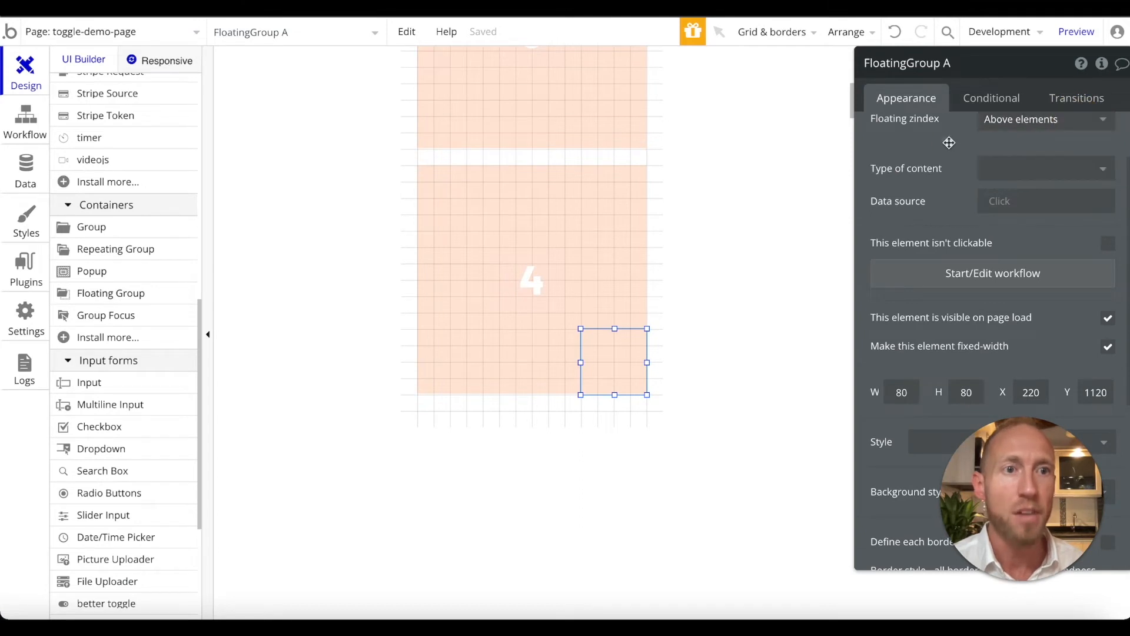
# Give FloatingGroup A a flat color background of dark grey #383838.
pyautogui.scroll(-3)
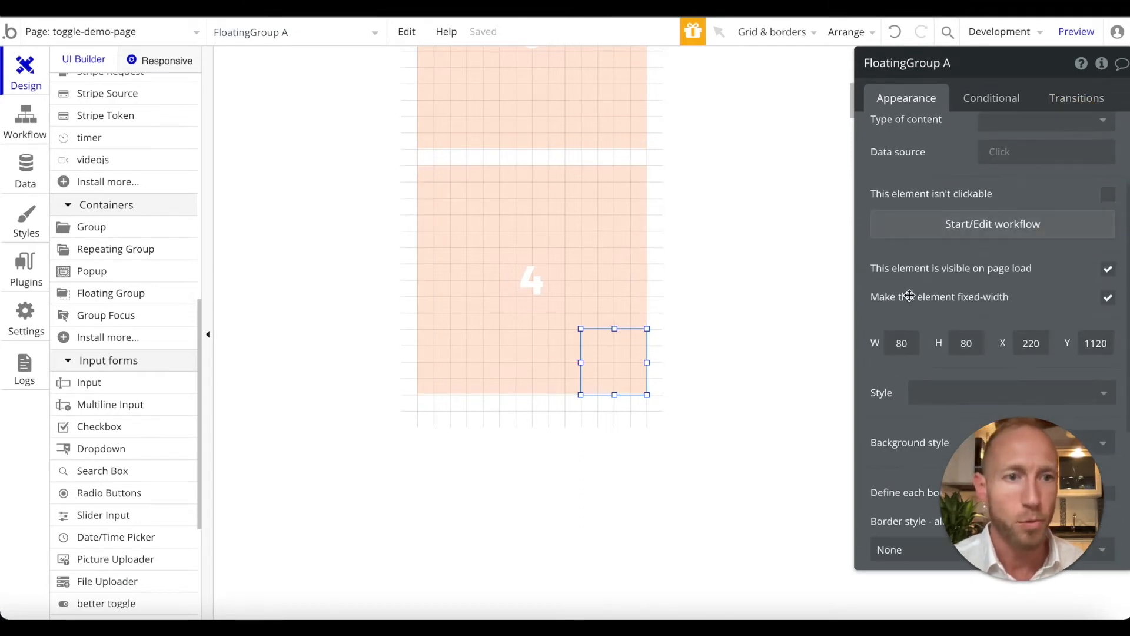
pyautogui.scroll(-3)
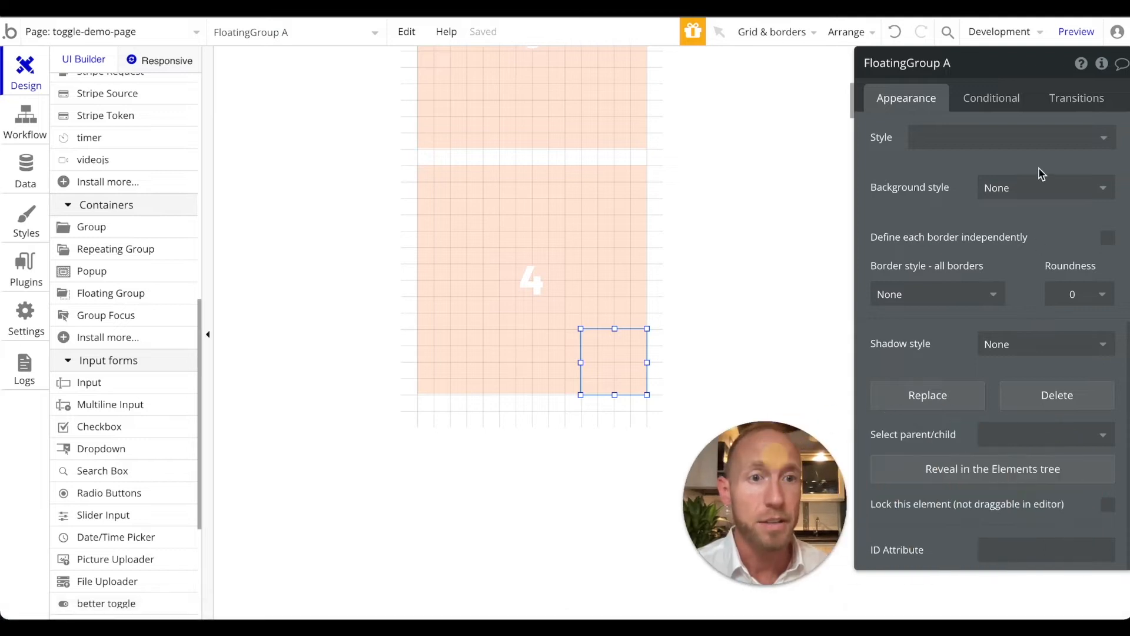
pyautogui.click(1044, 187)
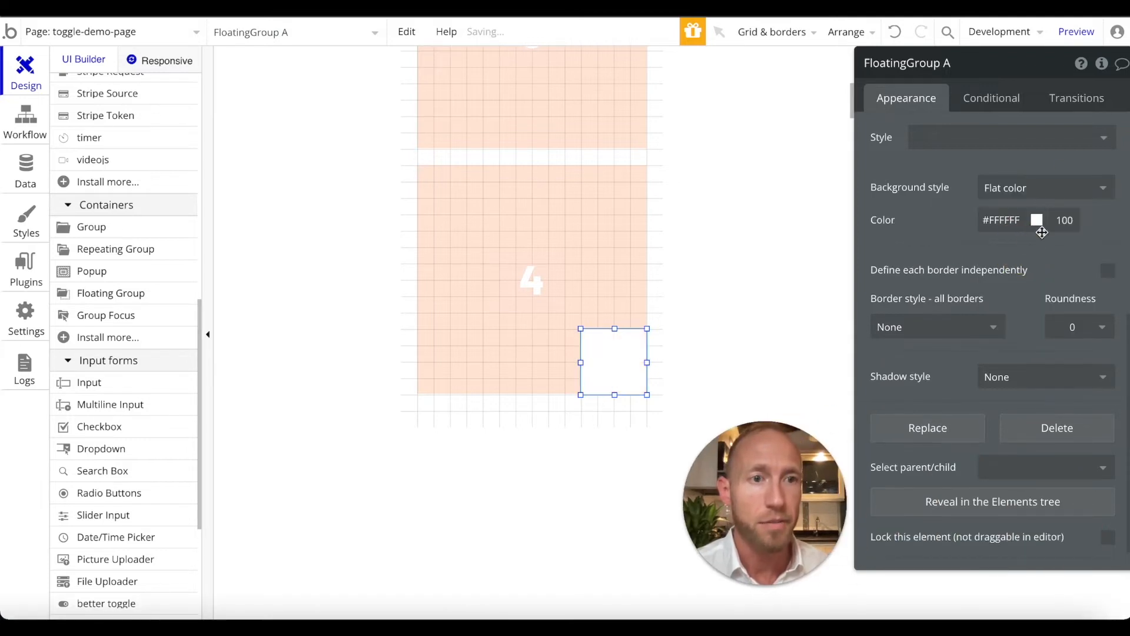
pyautogui.click(1037, 219)
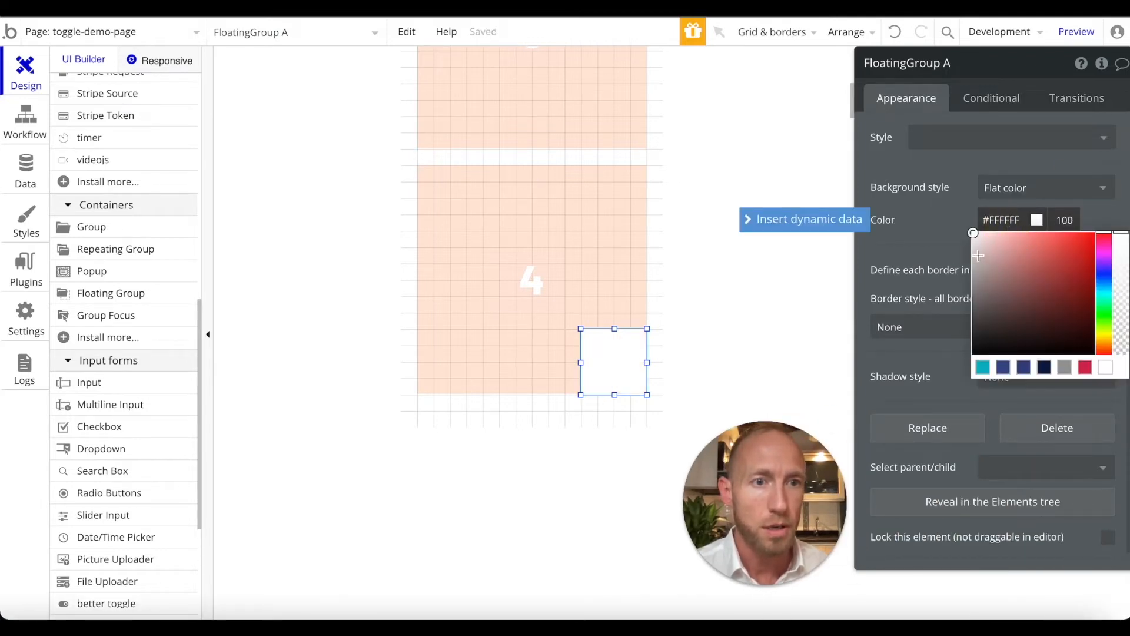
pyautogui.click(959, 302)
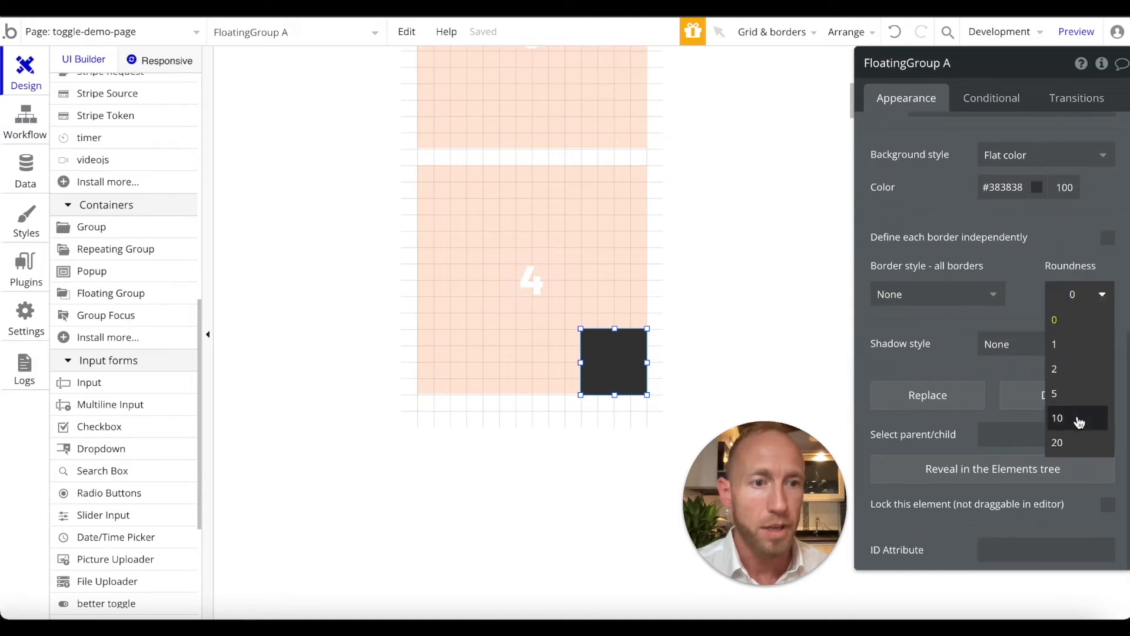
# Make FloatingGroup A a circle with roundness 100 and an outset shadow.
pyautogui.click(1057, 442)
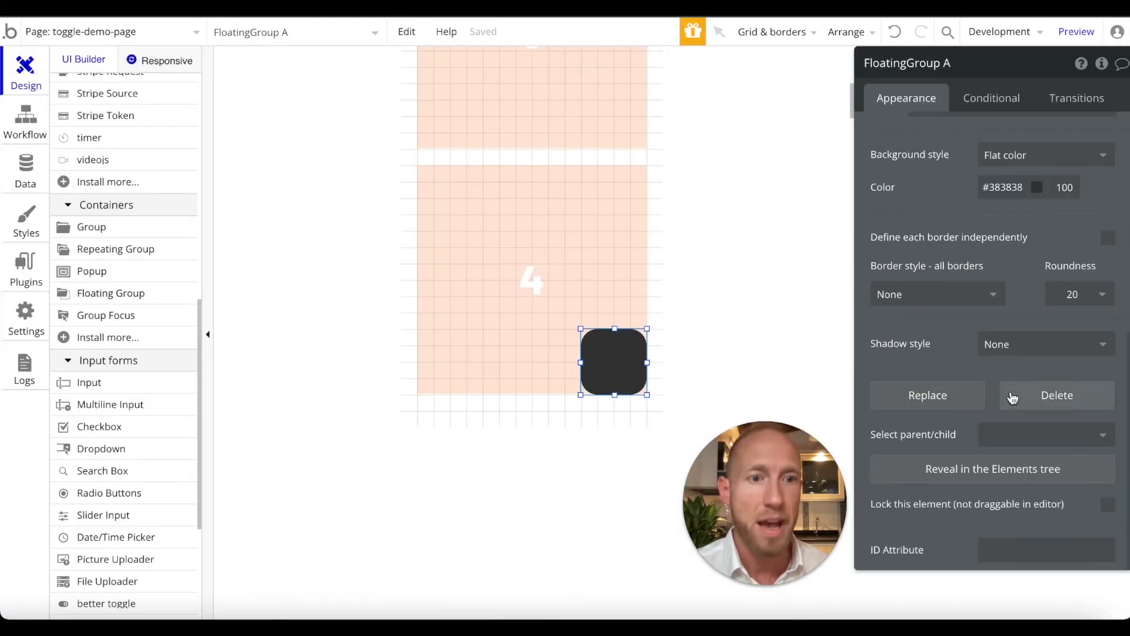
pyautogui.click(1044, 344)
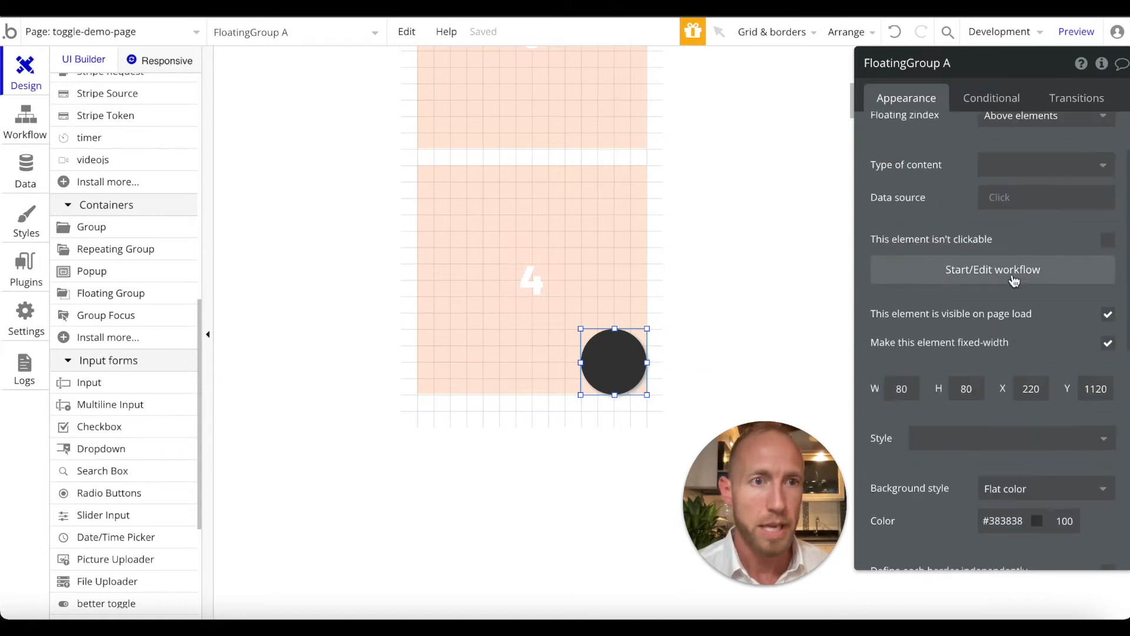
pyautogui.scroll(-3)
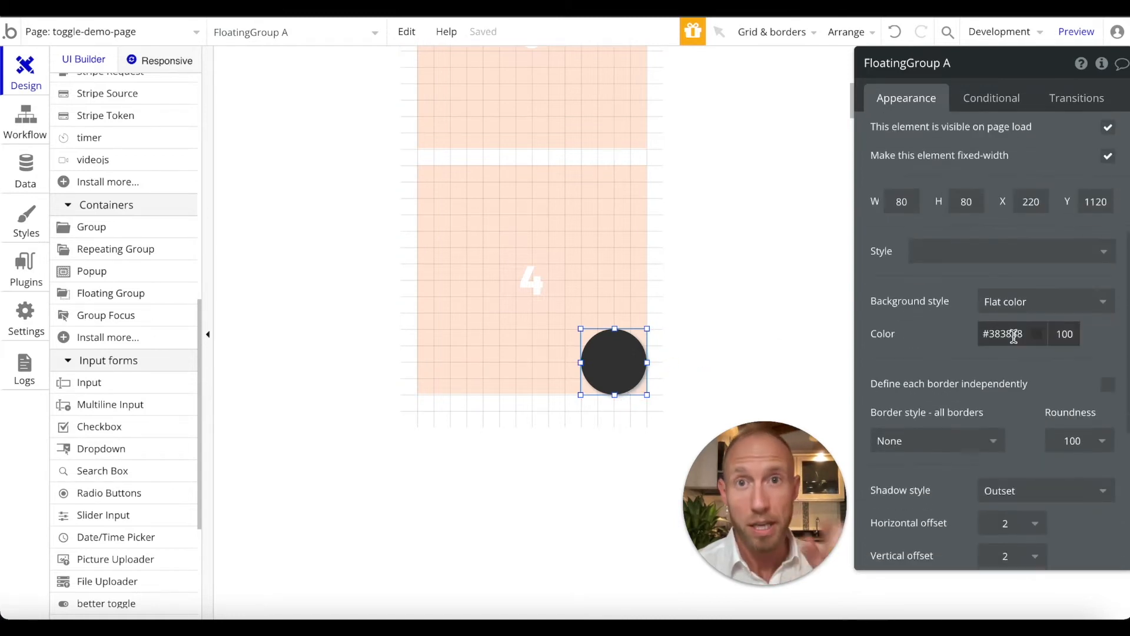
pyautogui.scroll(-3)
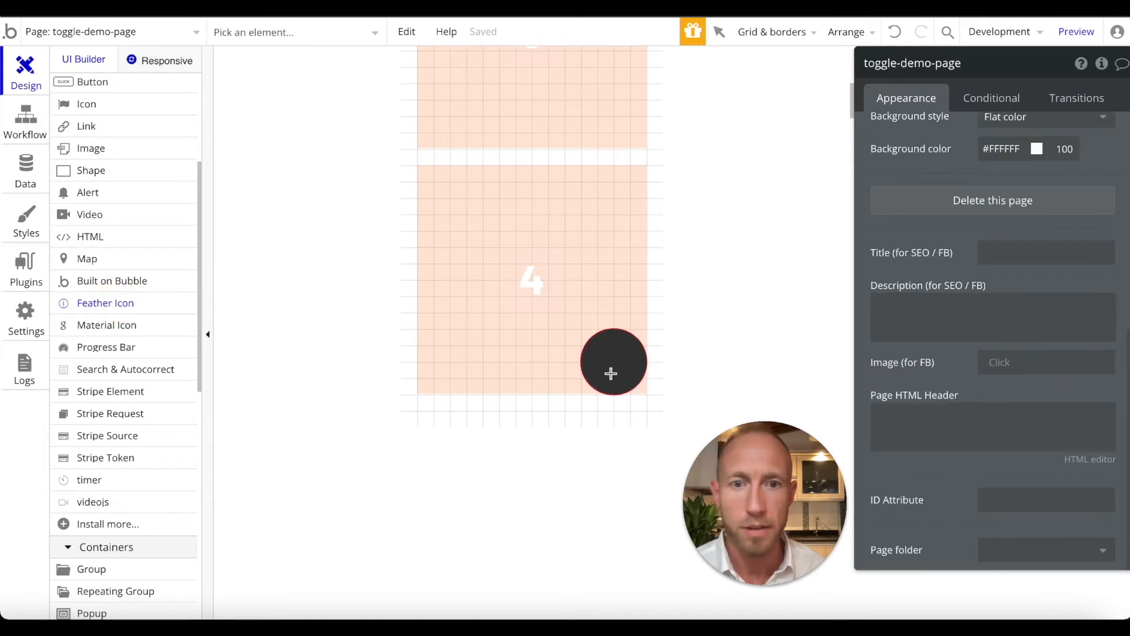
# Set FeatherIcon A to message-square and preview the page at iPhone 6/7/8 size.
pyautogui.click(613, 362)
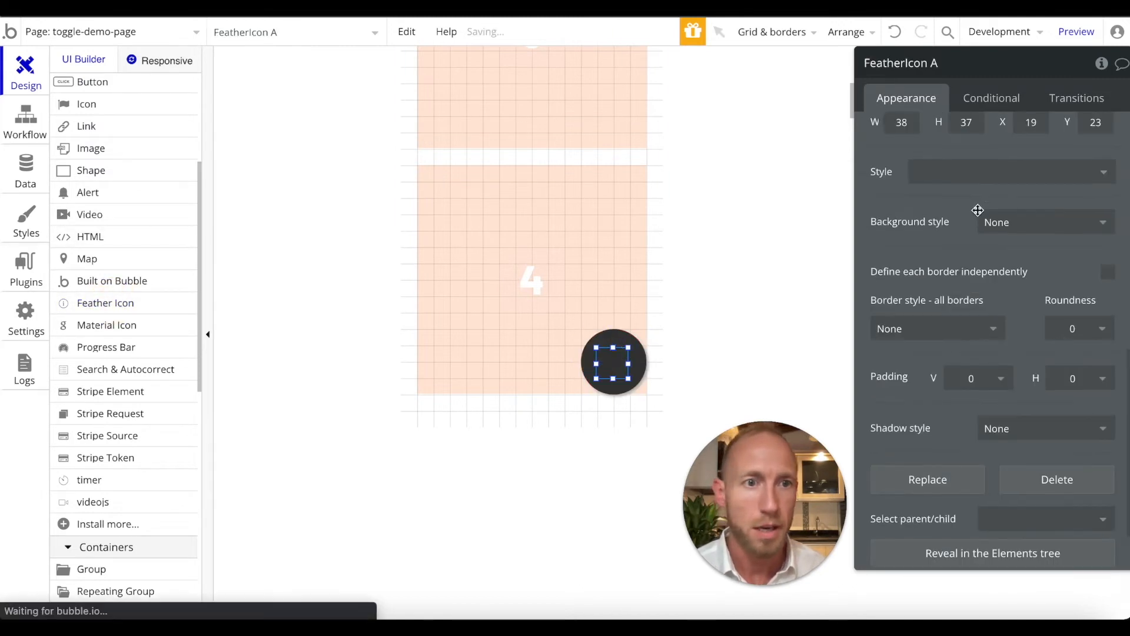
pyautogui.click(1044, 136)
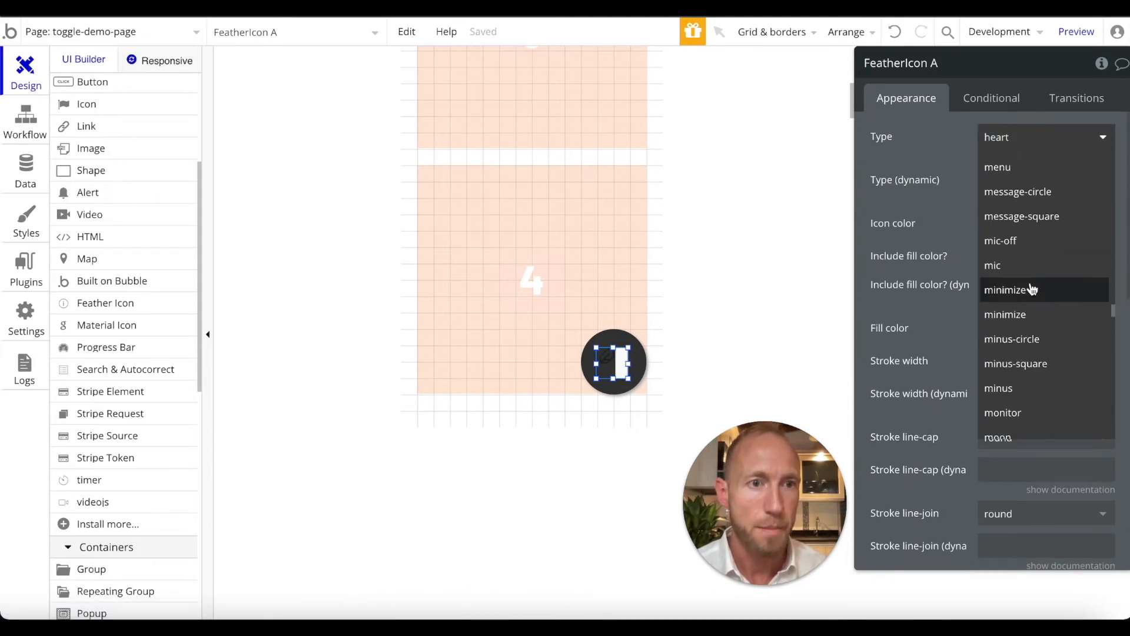
pyautogui.click(1021, 216)
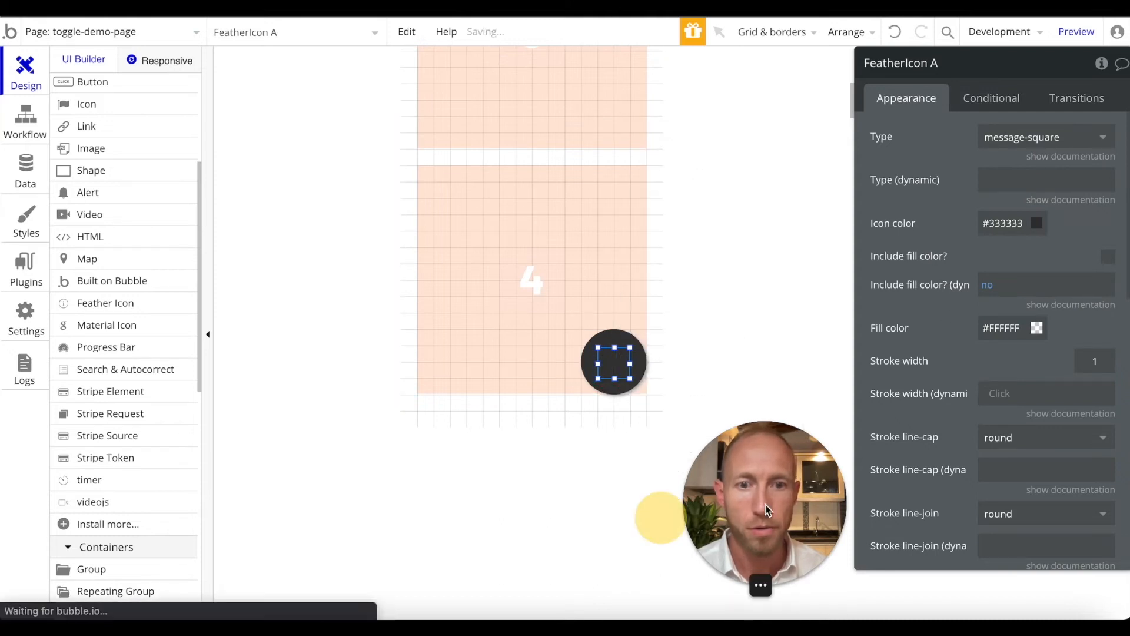
pyautogui.rightClick(613, 362)
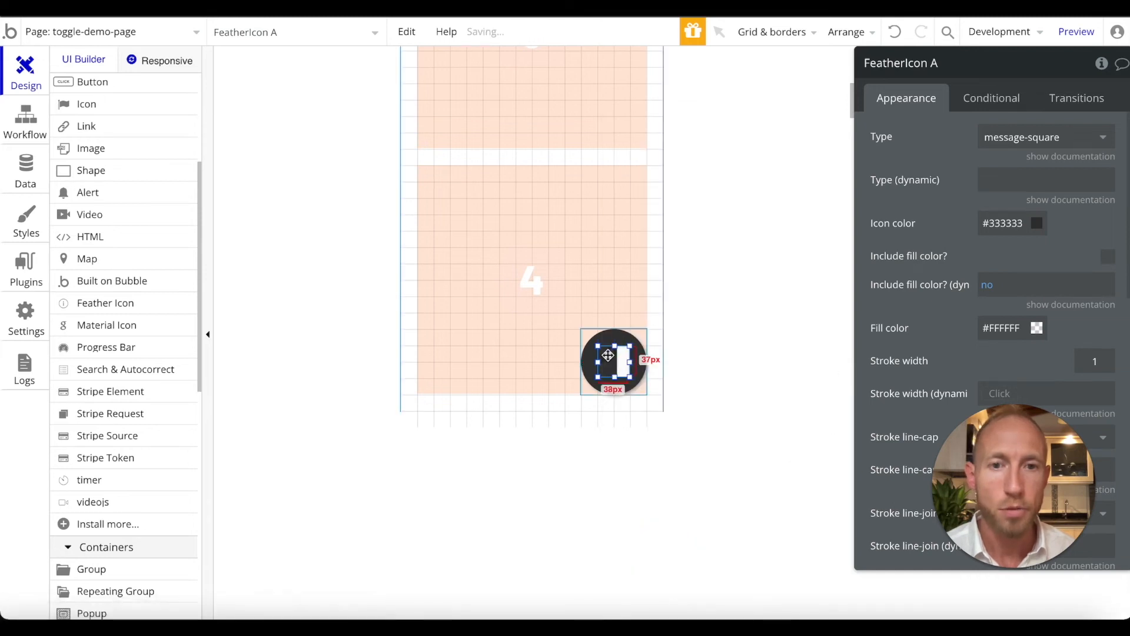
pyautogui.click(1076, 32)
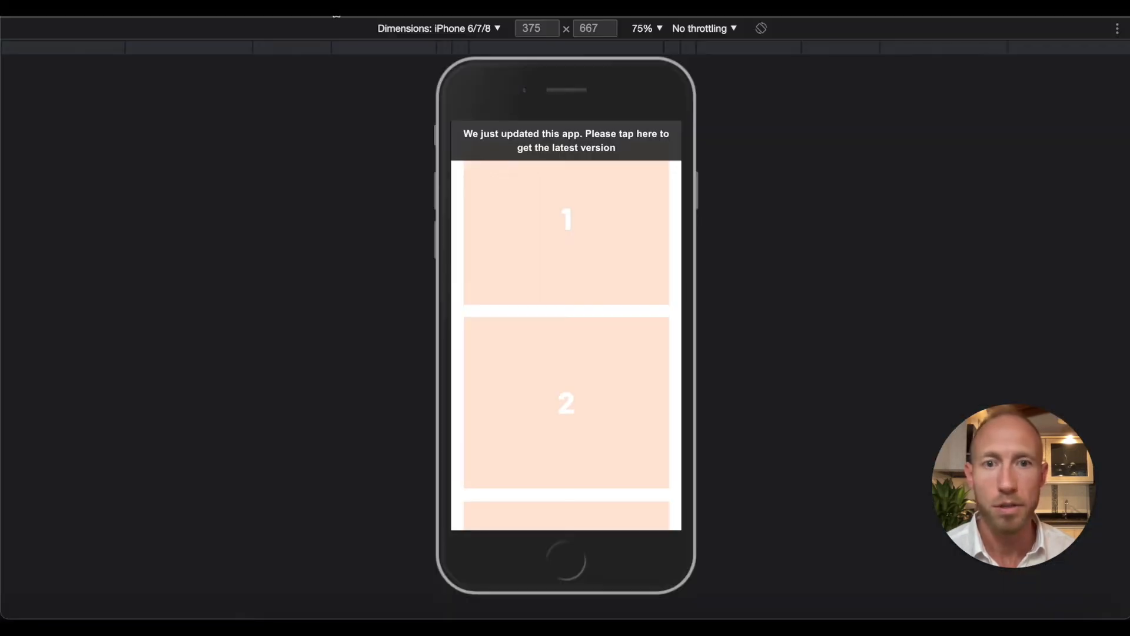
# Reload the preview and scroll to check the dark message button floating bottom-right.
pyautogui.click(566, 134)
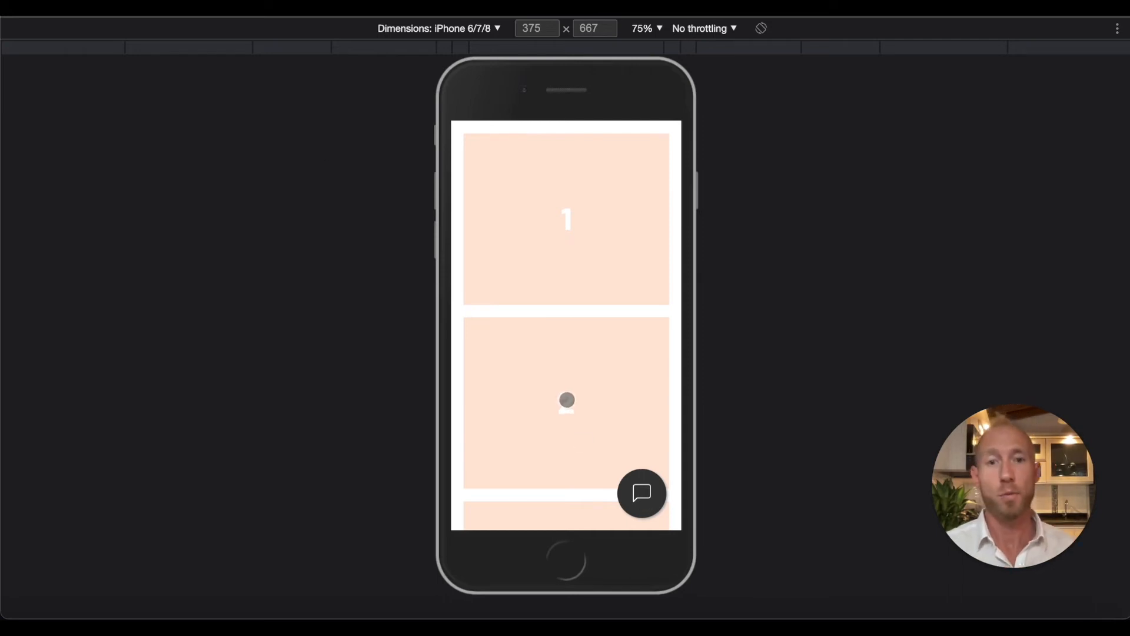
pyautogui.scroll(-3)
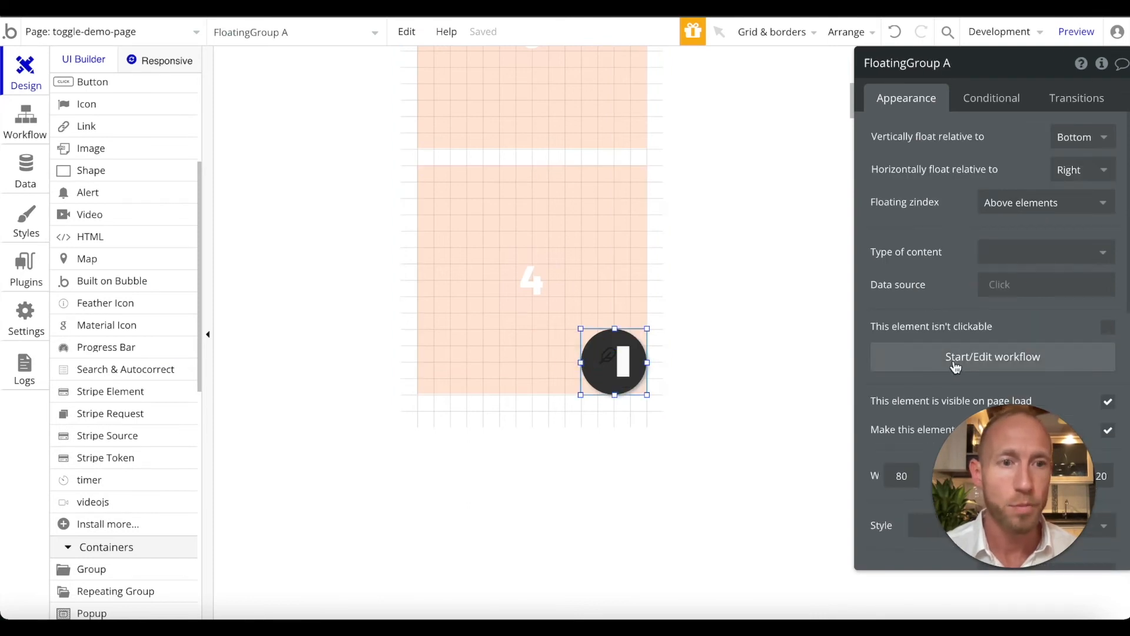
# Create a click workflow for FloatingGroup A and return to the page design.
pyautogui.click(992, 357)
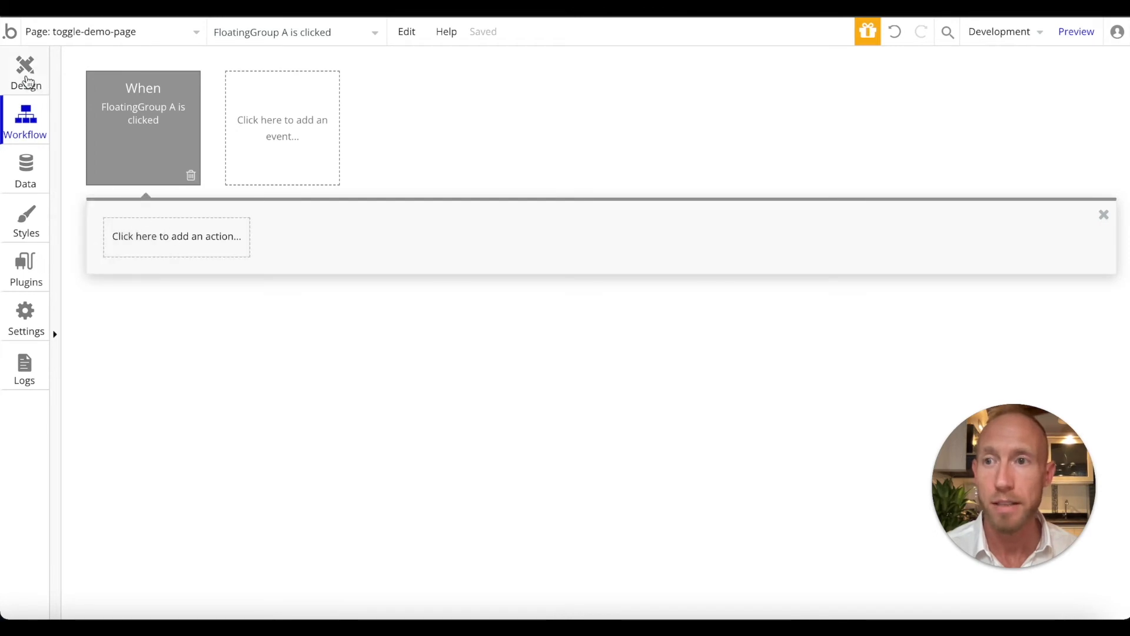
pyautogui.click(26, 72)
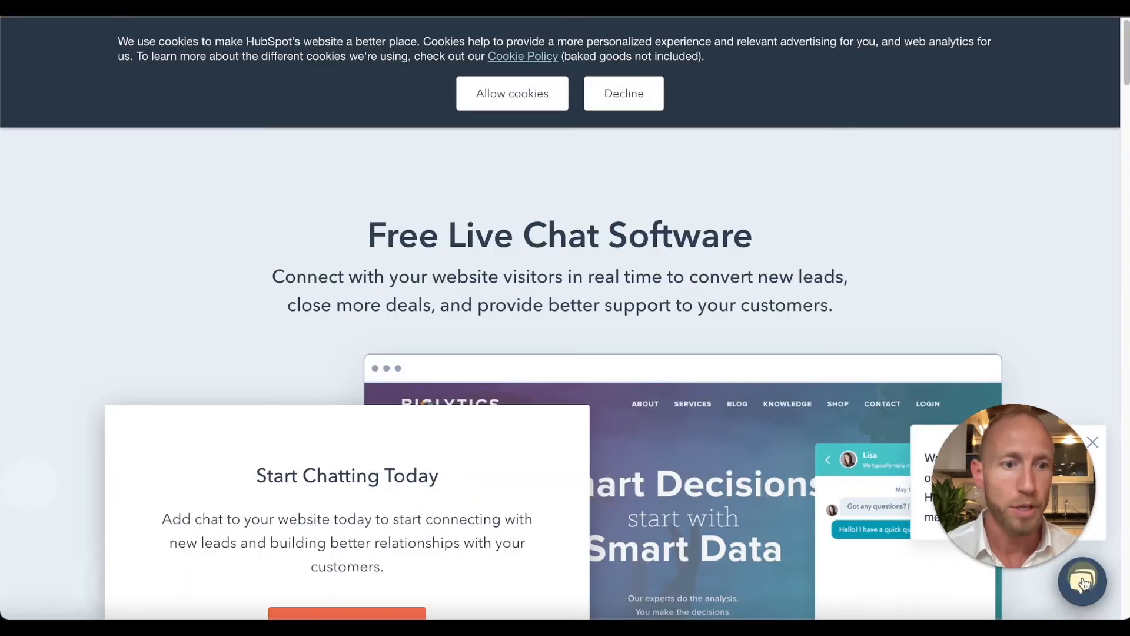
# Open HubSpot's sample chat widget in the bottom-right corner for reference.
pyautogui.click(1082, 583)
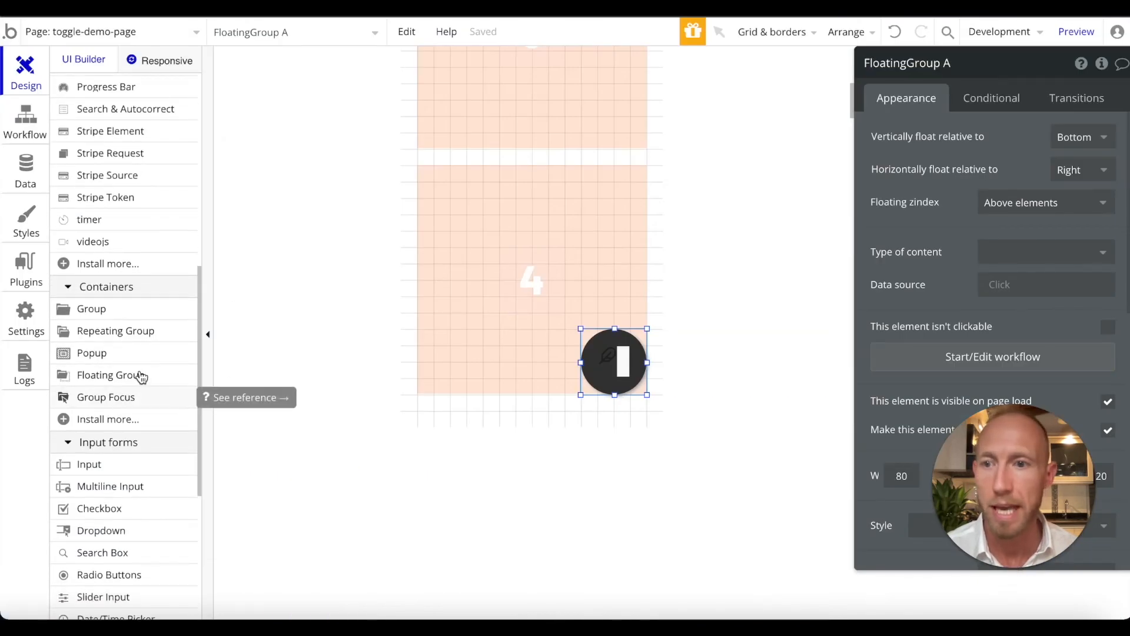
pyautogui.moveTo(125, 340)
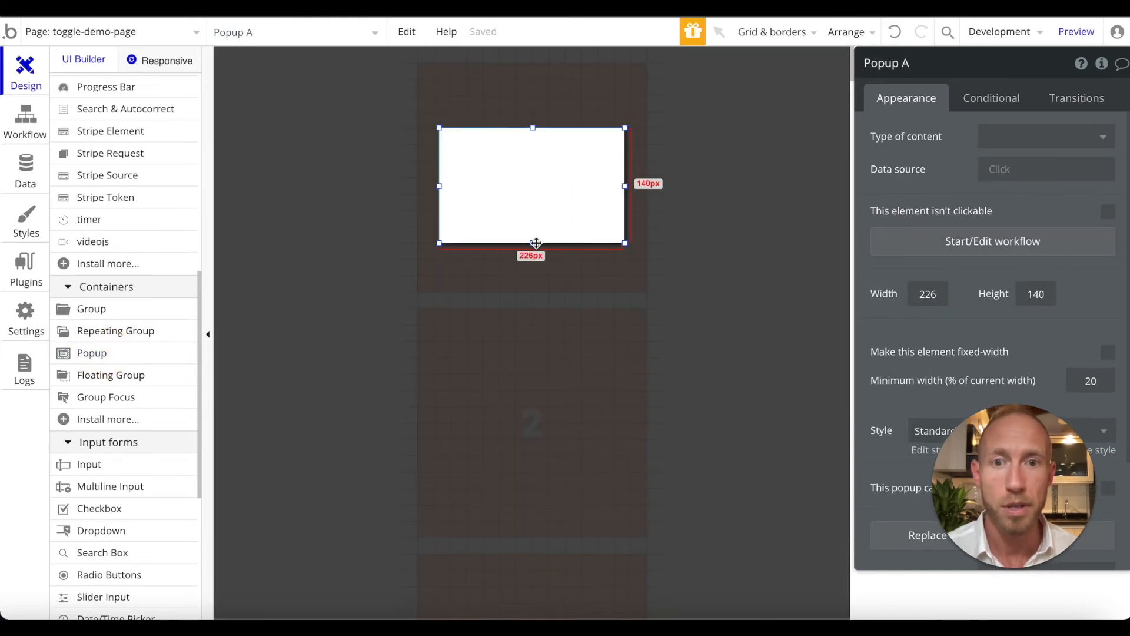
# Stretch Popup A taller, add an input near its bottom, and set its placeholder text.
pyautogui.moveTo(532, 243); pyautogui.dragTo(532, 343)
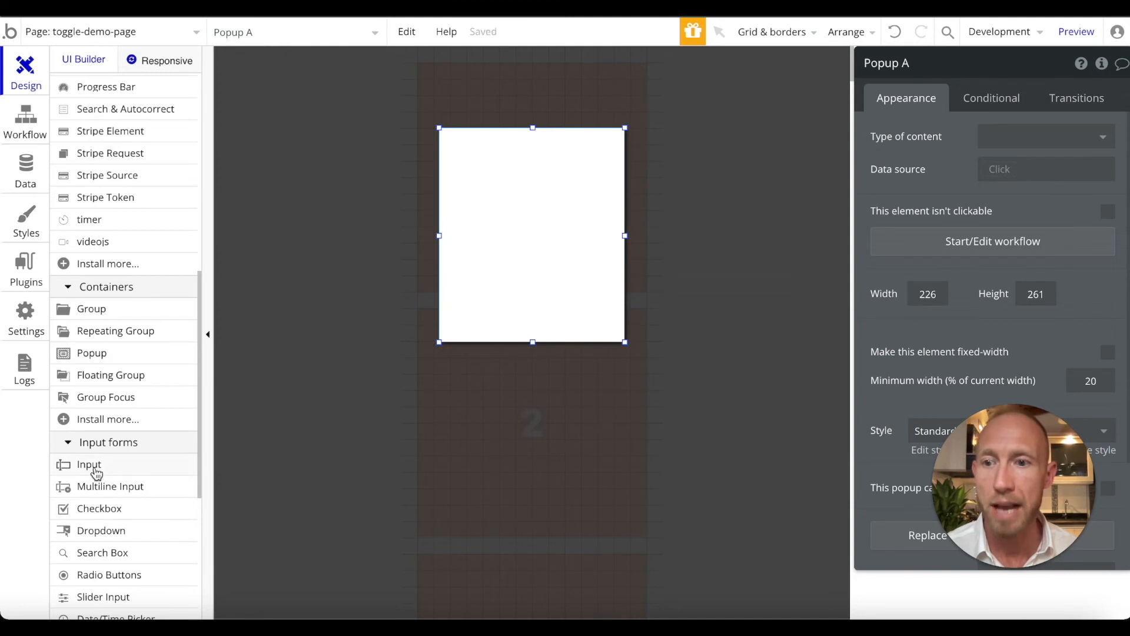
pyautogui.moveTo(89, 464); pyautogui.dragTo(532, 299)
pyautogui.write('Type You')
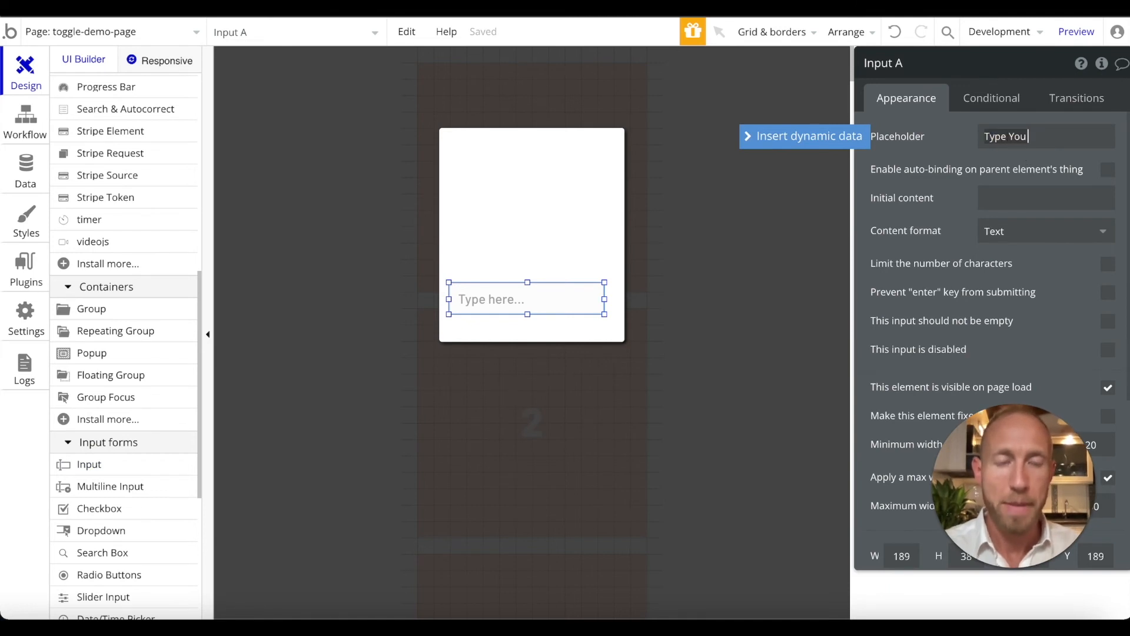
pyautogui.write('Message')
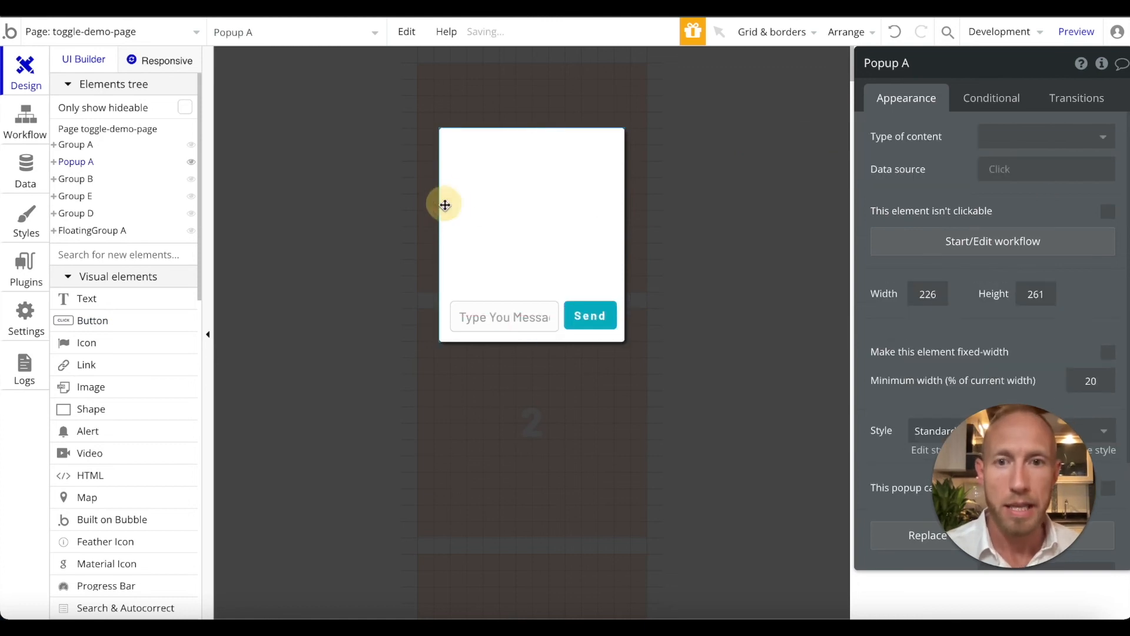
# Select the chat popup and place a close icon in its top-right corner.
pyautogui.click(531, 216)
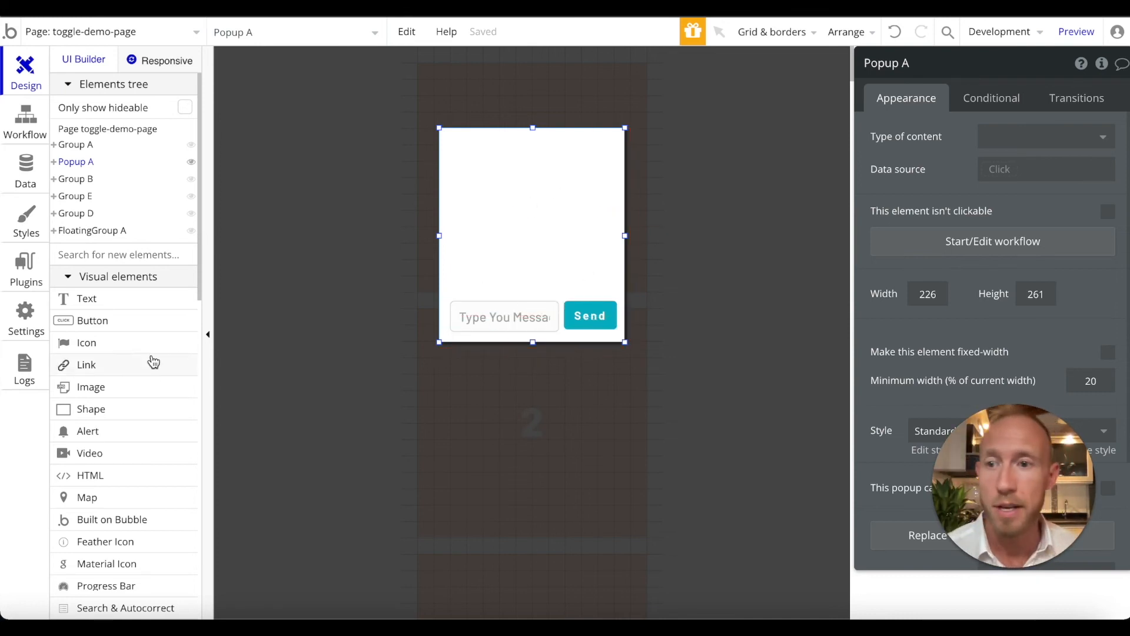
pyautogui.scroll(-3)
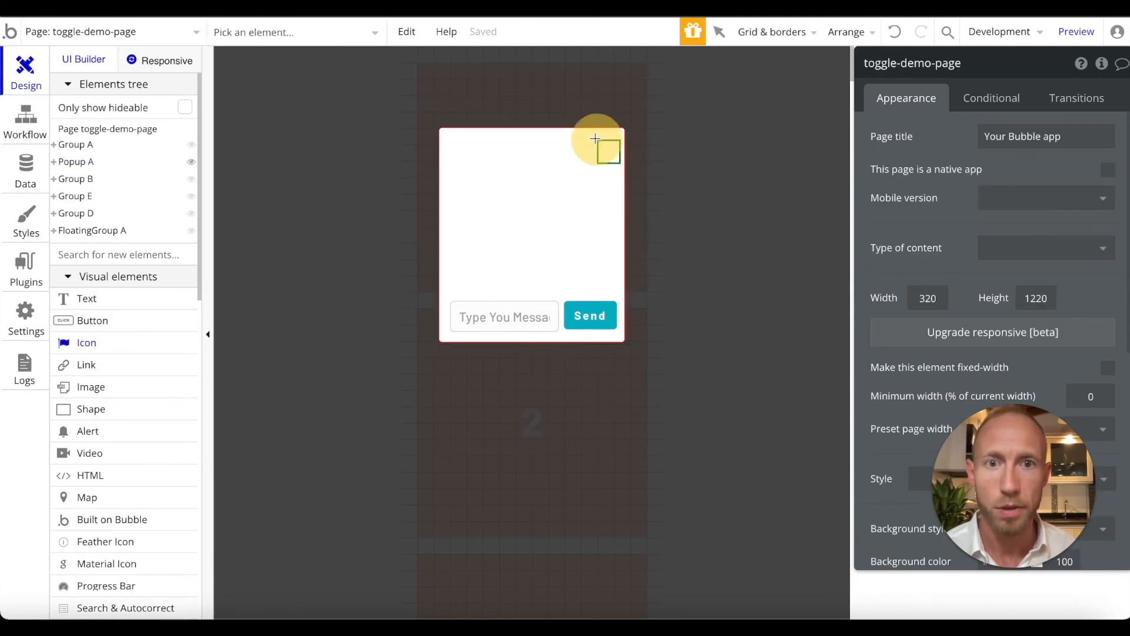
pyautogui.click(606, 148)
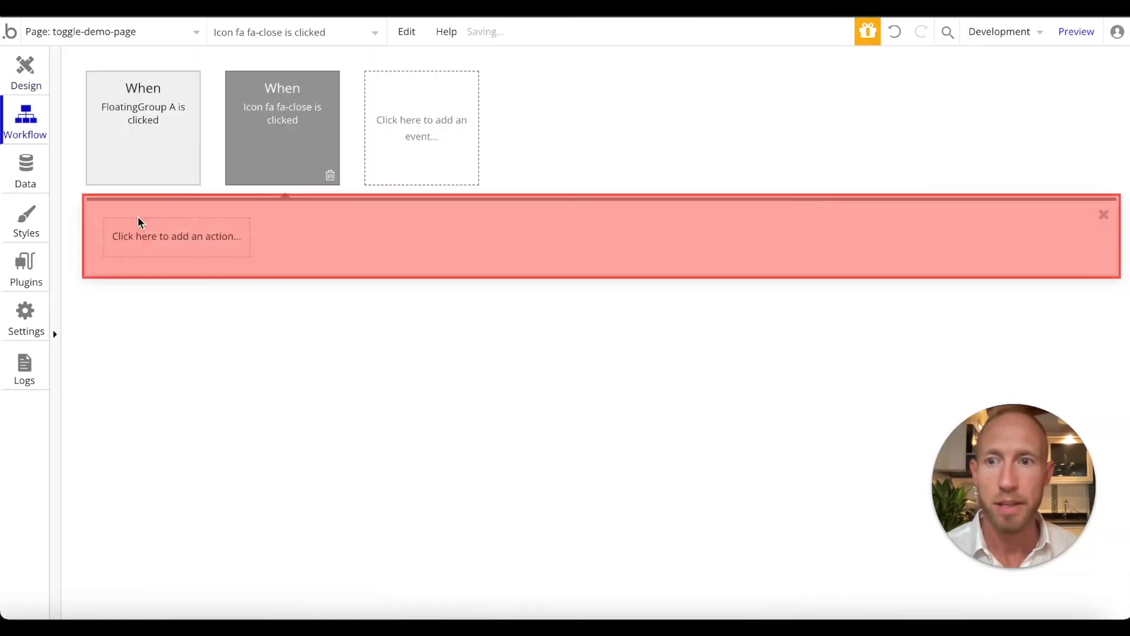
# Make the close-icon workflow hide Group A and the FloatingGroup A workflow show it.
pyautogui.click(177, 236)
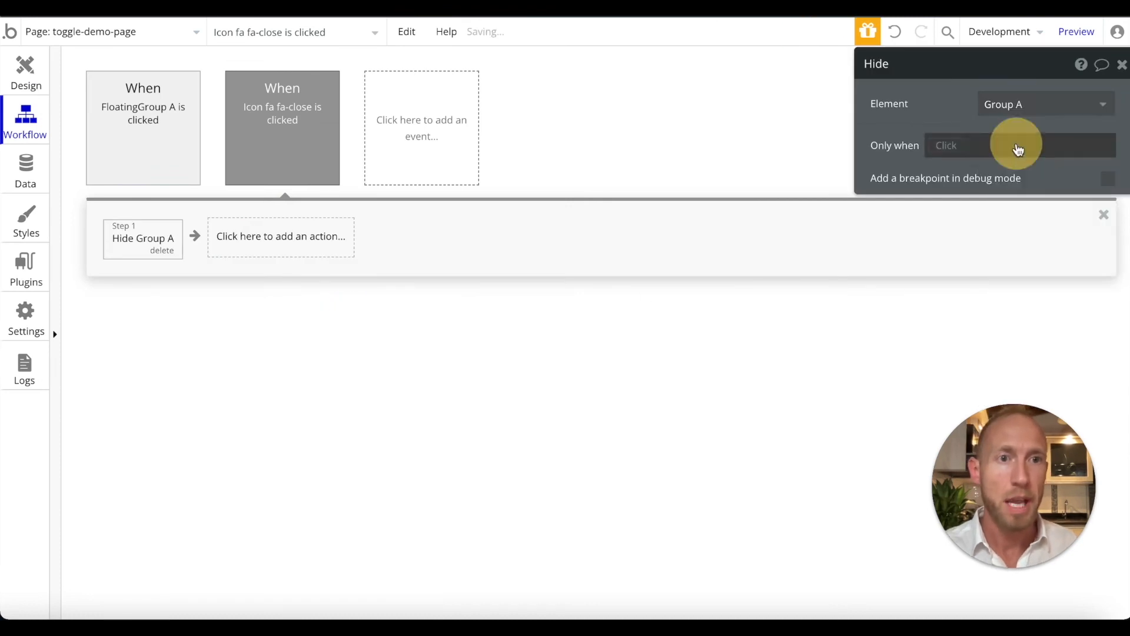
pyautogui.click(143, 128)
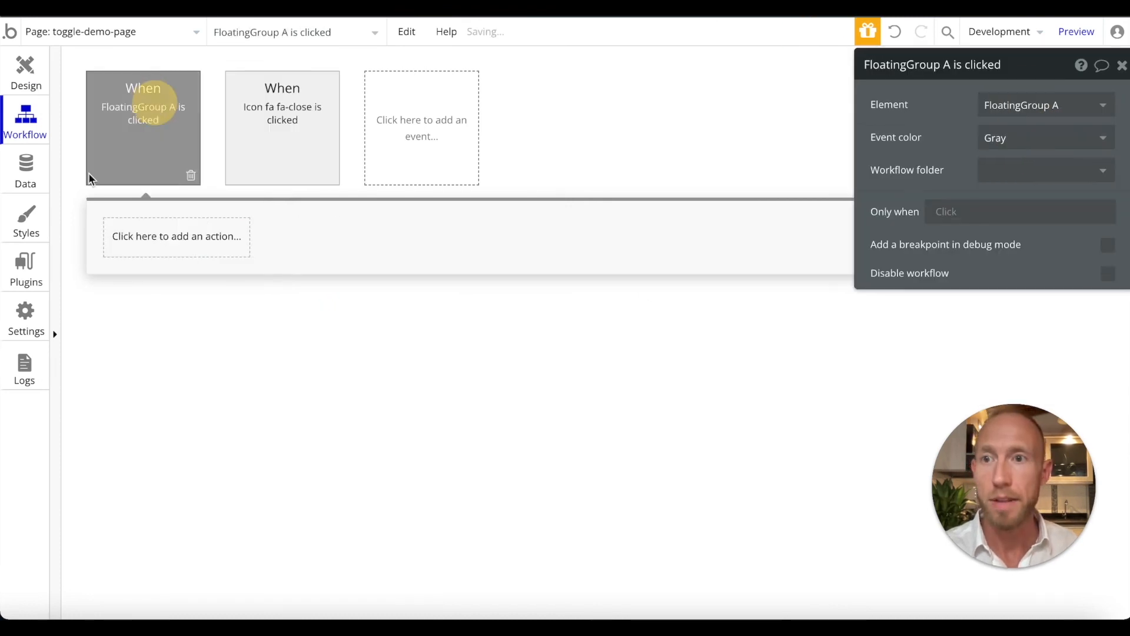
pyautogui.click(25, 68)
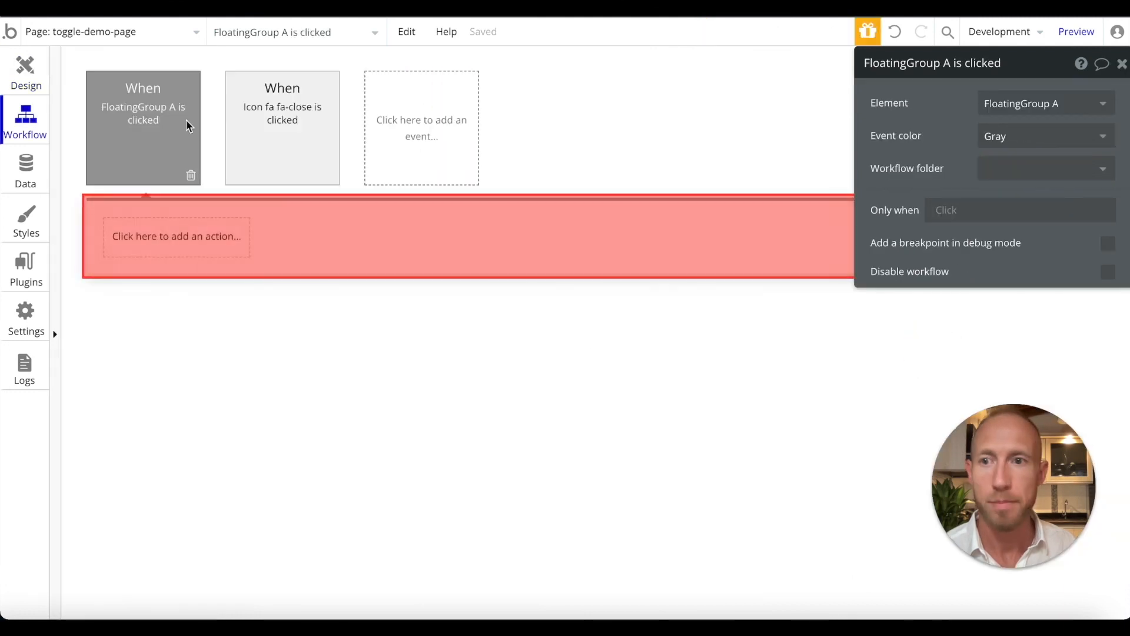
pyautogui.click(177, 236)
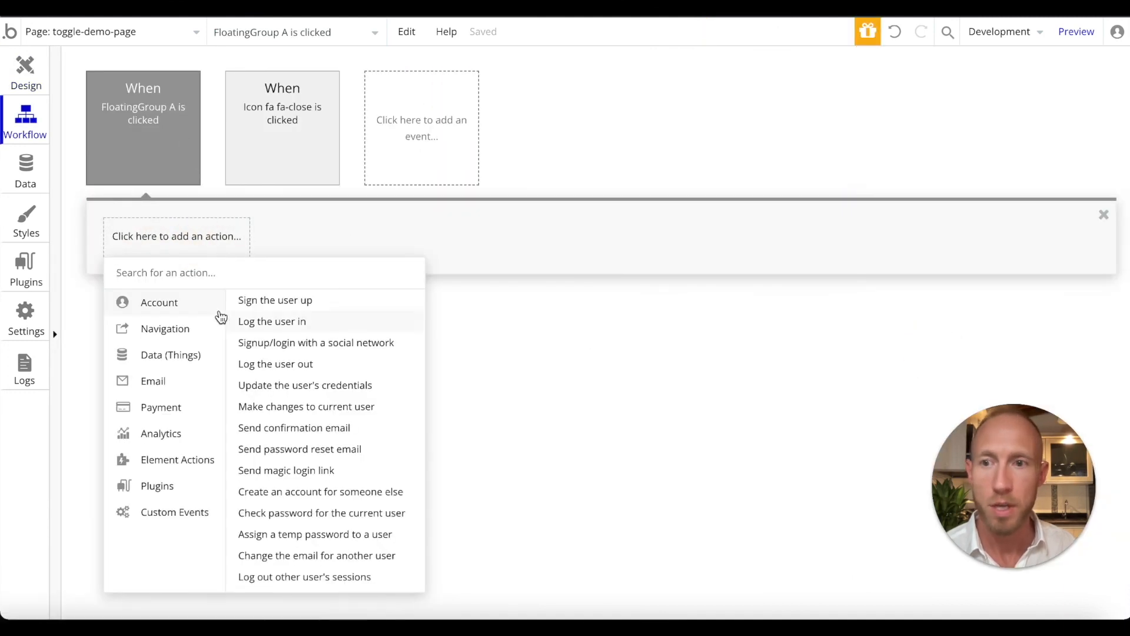
pyautogui.click(177, 460)
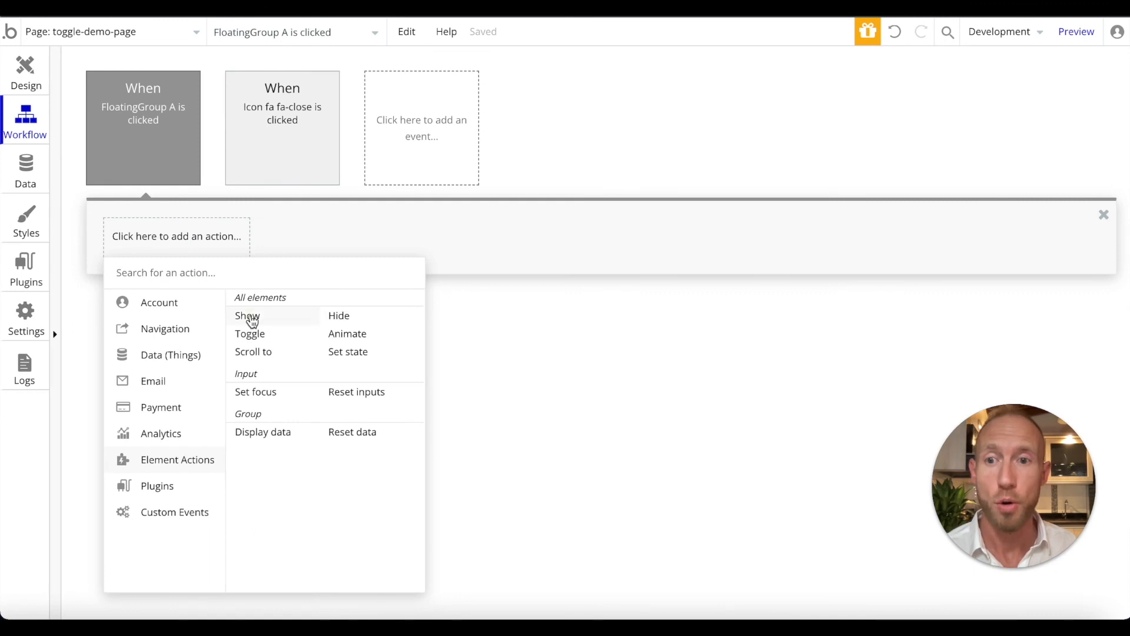
pyautogui.click(247, 315)
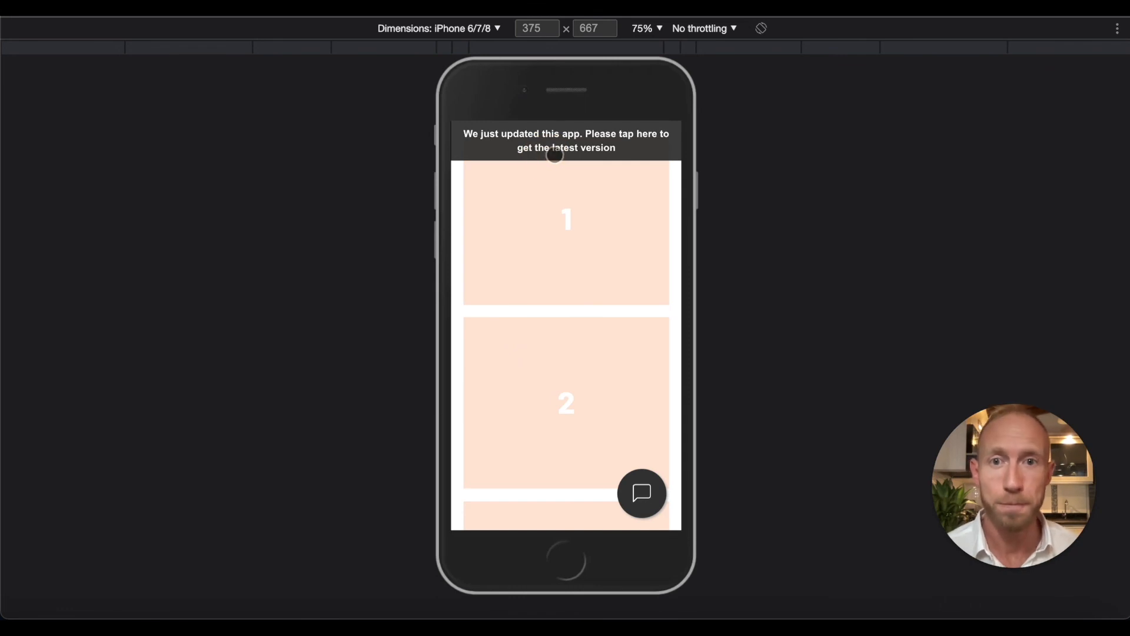
pyautogui.scroll(-3)
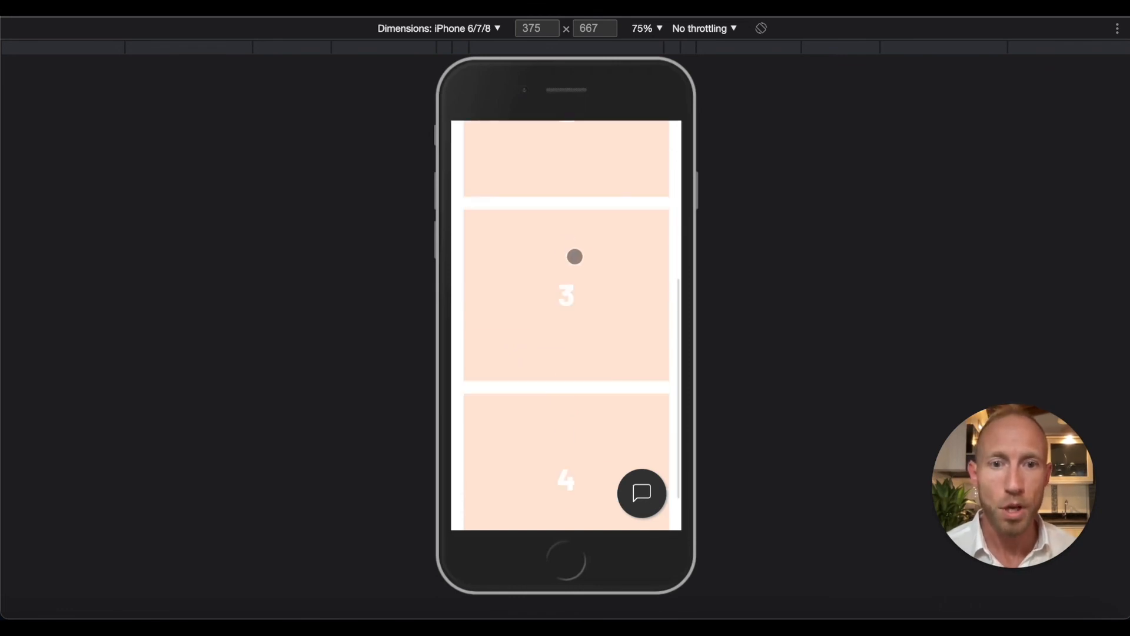
pyautogui.click(641, 493)
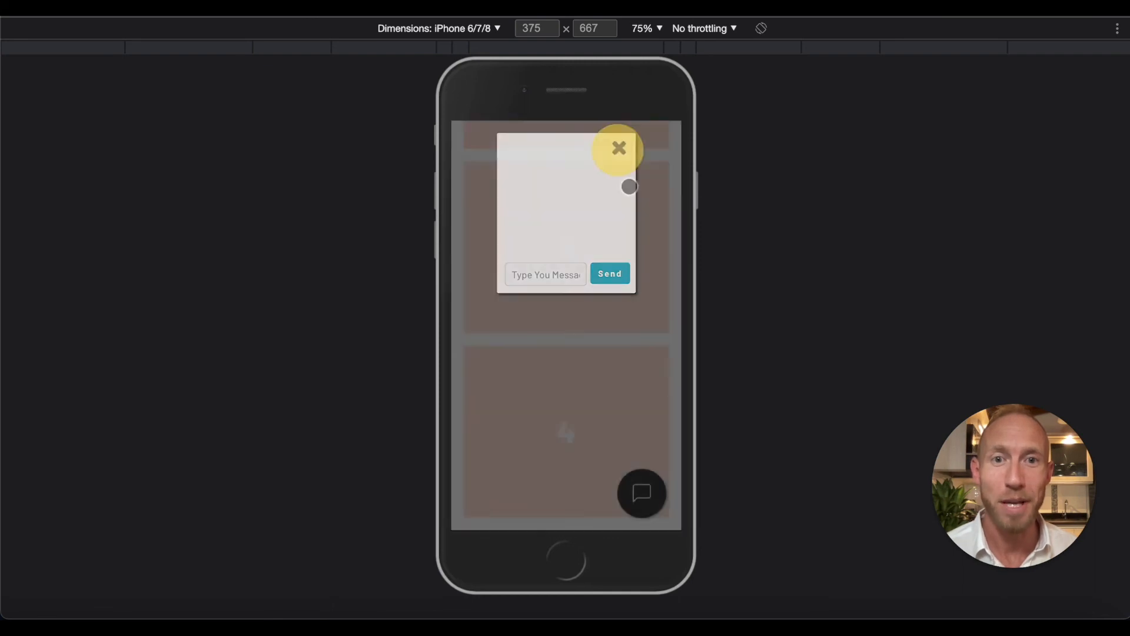
pyautogui.click(617, 147)
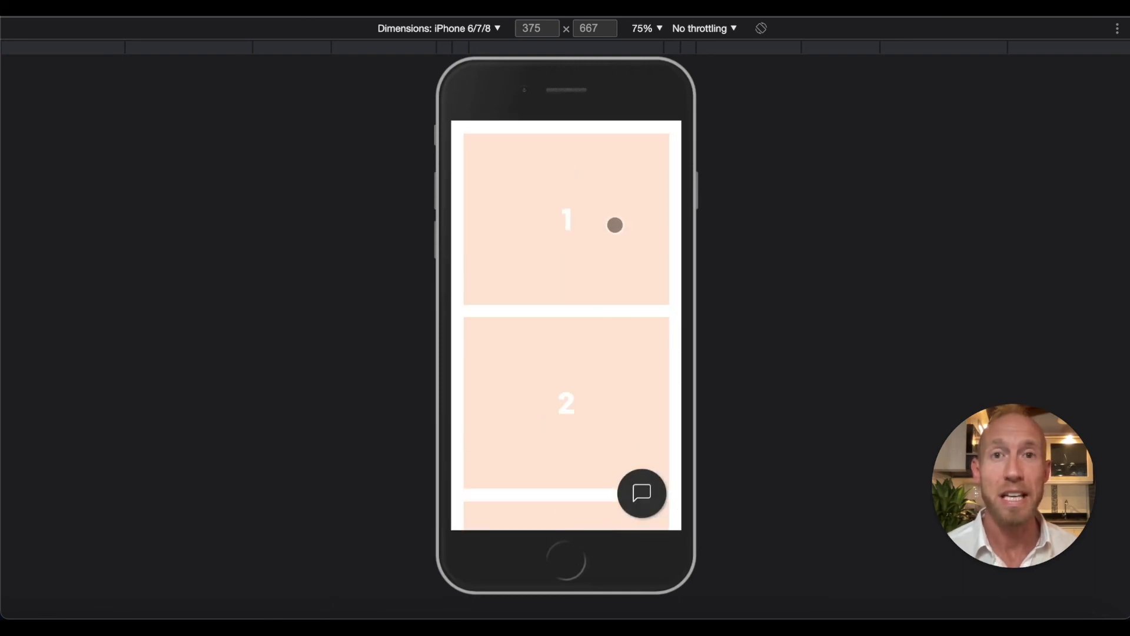